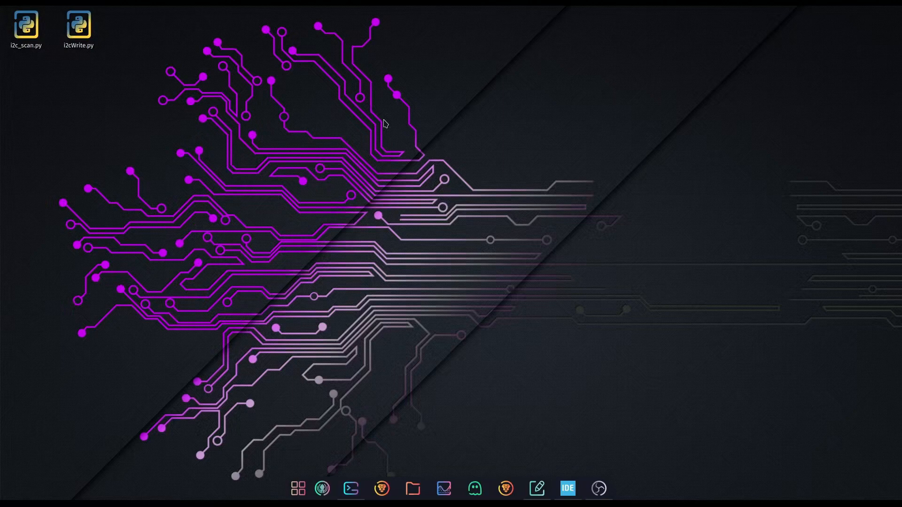
Step: Restore the IDE from the desktop and scroll i2c_slave.c down to the HAL_I2C callbacks
{"action": "left_click", "coordinate": [568, 489]}
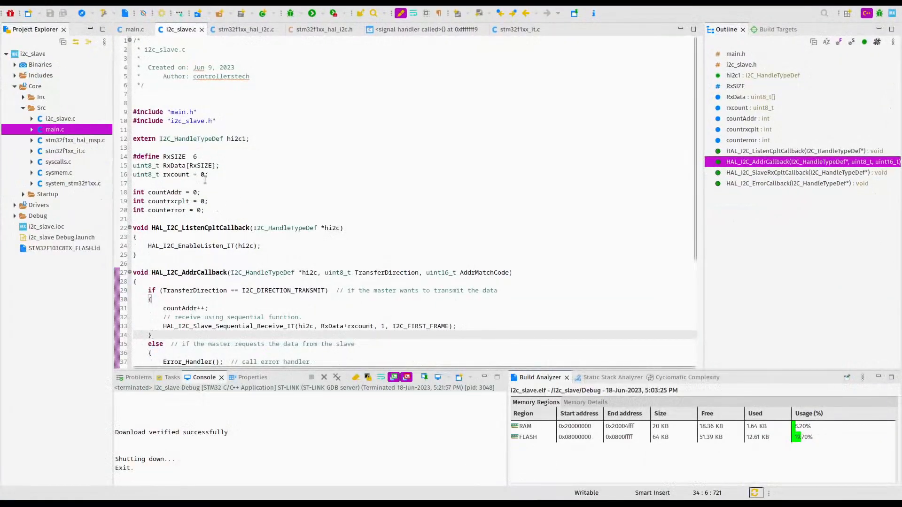
{"action": "scroll", "scroll_direction": "down", "scroll_amount": 3}
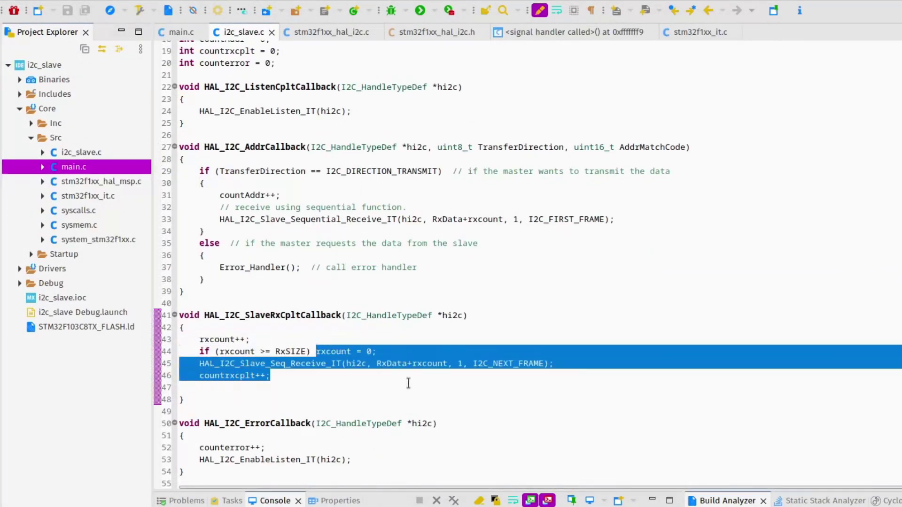
Step: Replace the old receive lines with if (rxcount < RxSIZE) and the nested if (rxcount == RxSIZE-1) check
{"action": "key", "text": "Delete"}
{"action": "type", "text": "{"}
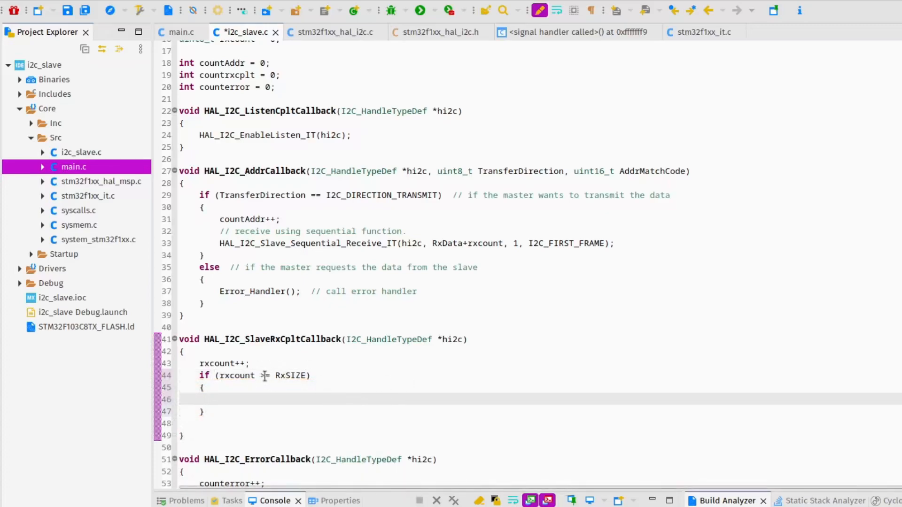
{"action": "type", "text": "<"}
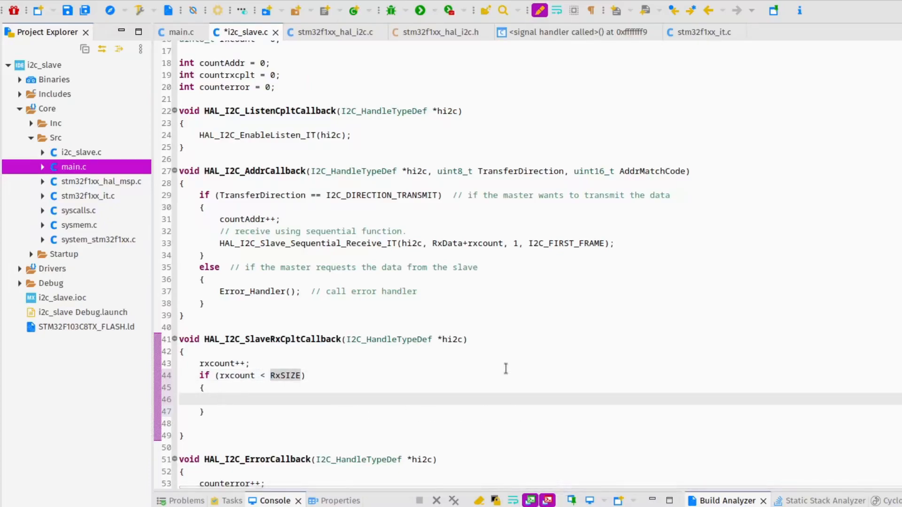
{"action": "type", "text": "if ("}
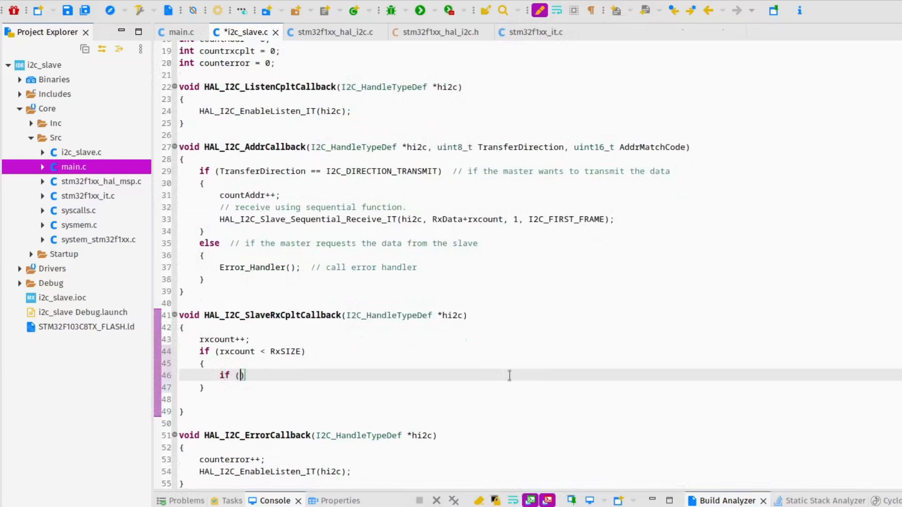
{"action": "type", "text": "rxcount"}
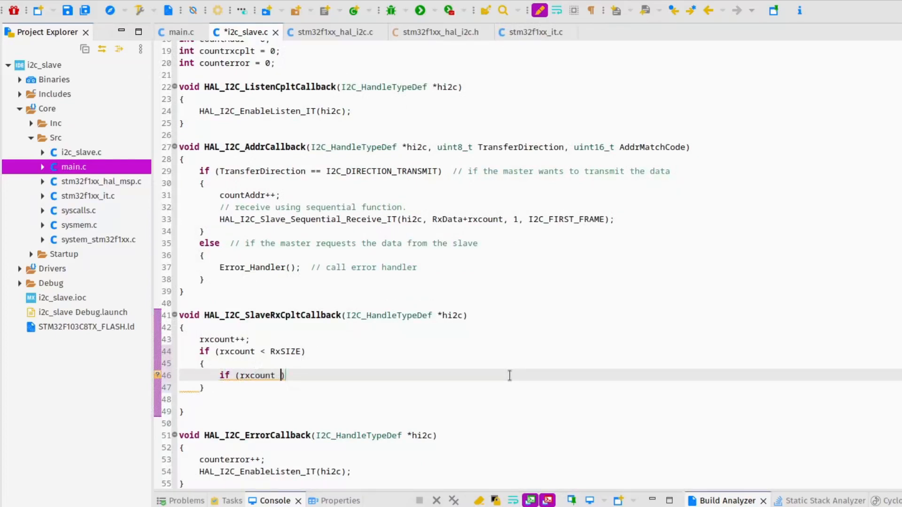
{"action": "type", "text": "== RxSIZE"}
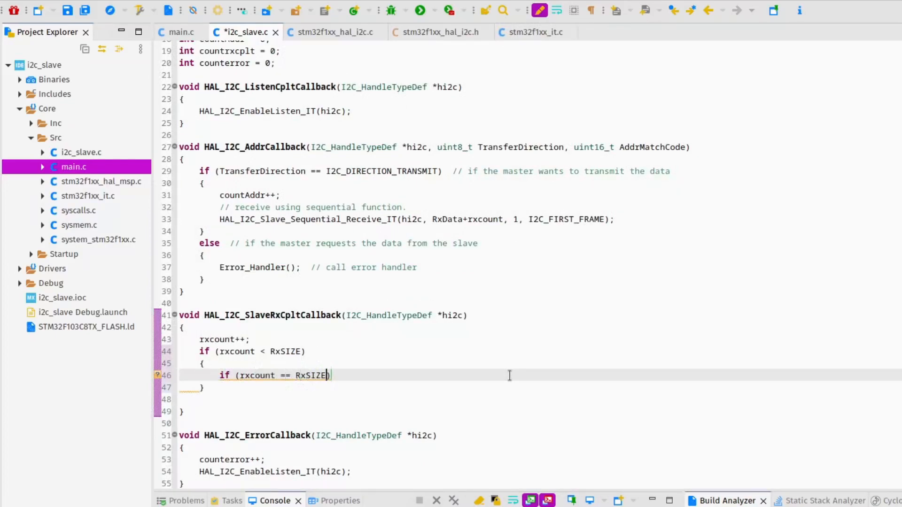
{"action": "type", "text": "-1"}
{"action": "type", "text": "{"}
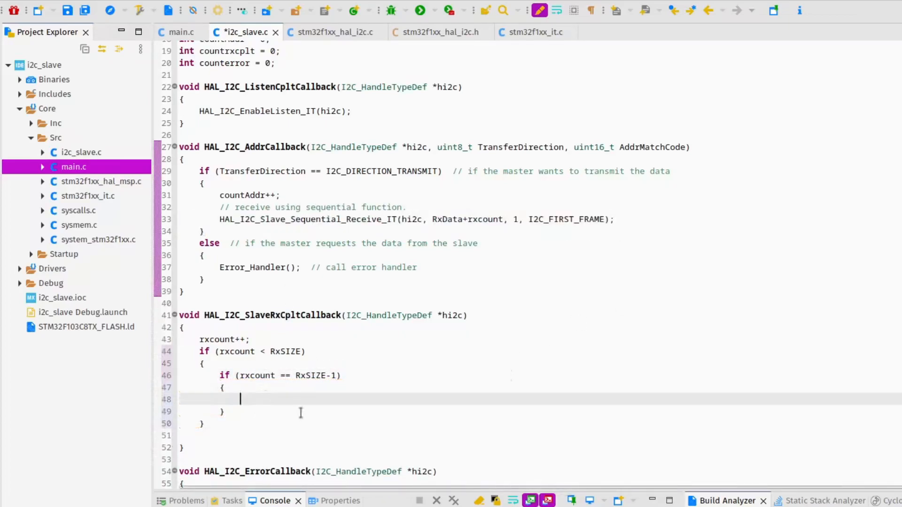
Step: Re-arm HAL_I2C_Slave_Sequential_Receive_IT with I2C_LAST_FRAME in the branch and add the else case
{"action": "type", "text": "HAL_I2C_Slave_Sequential_Receive_IT(hi2c, RxData+rxcount, 1, I2C_FIRST_FRAME);"}
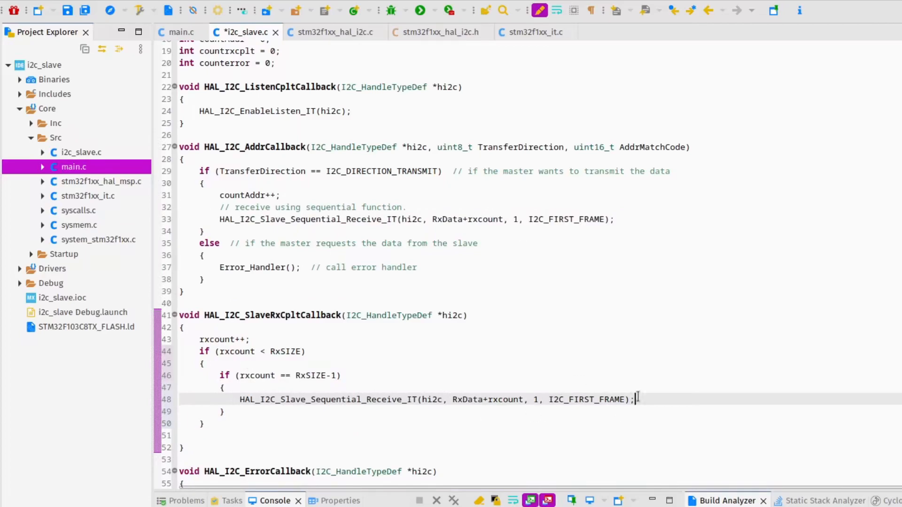
{"action": "type", "text": "I2C_LAS"}
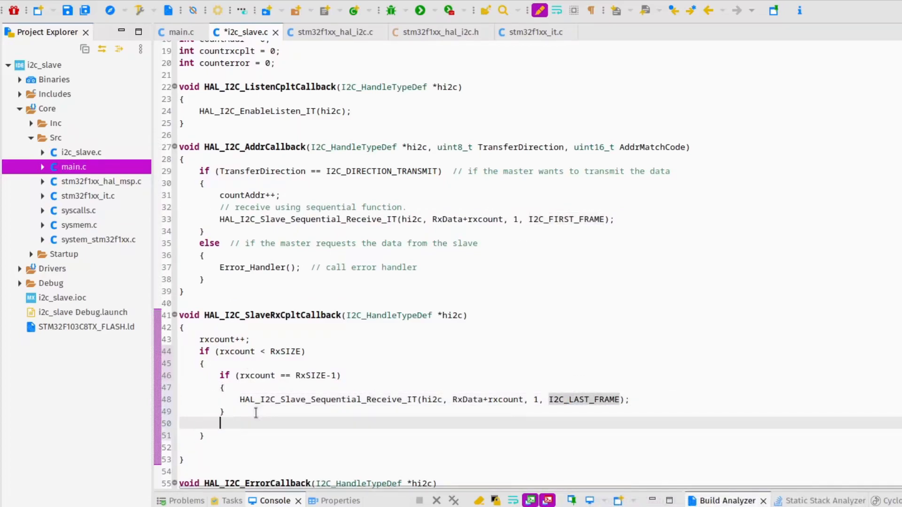
{"action": "type", "text": "else"}
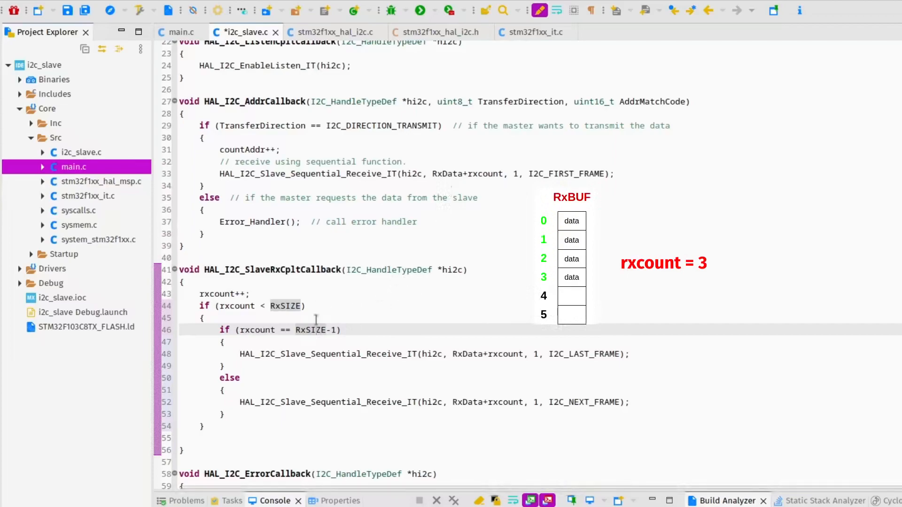
{"action": "double_click", "coordinate": [225, 294]}
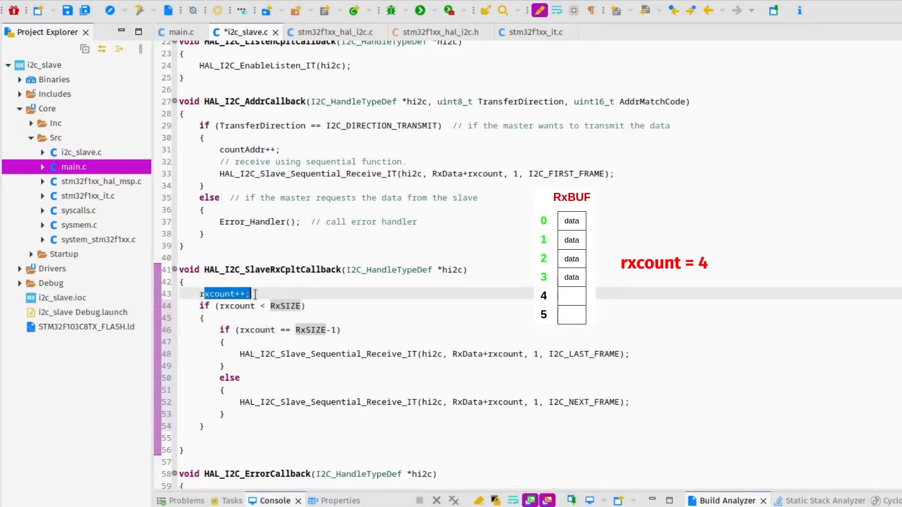
{"action": "left_click", "coordinate": [237, 306]}
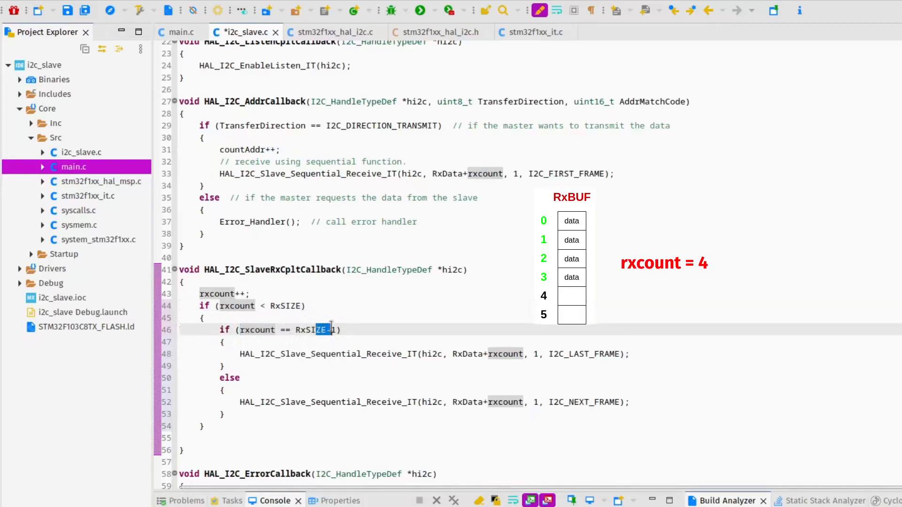
{"action": "left_click", "coordinate": [339, 402]}
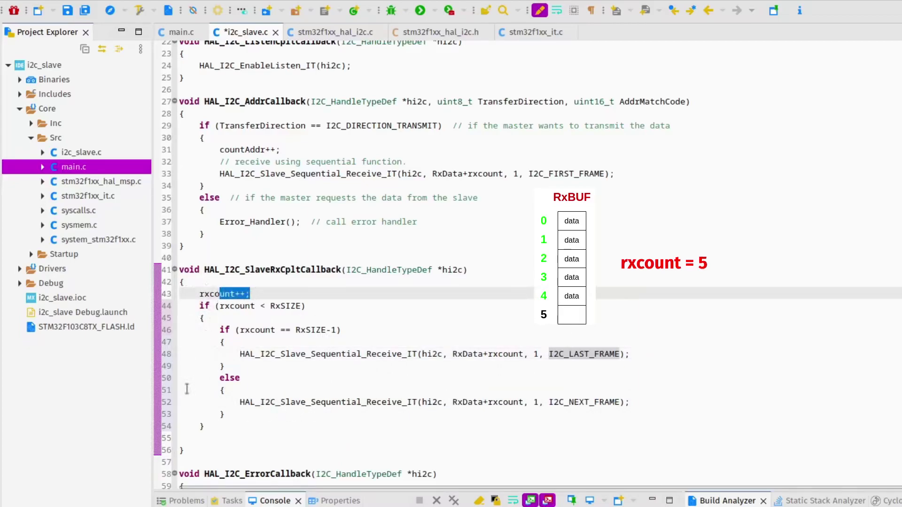
{"action": "left_click", "coordinate": [235, 306]}
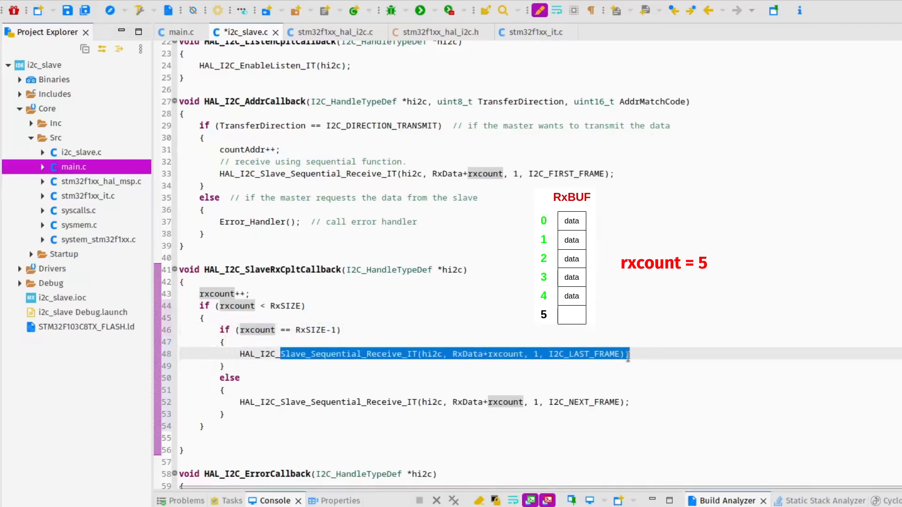
{"action": "double_click", "coordinate": [583, 354]}
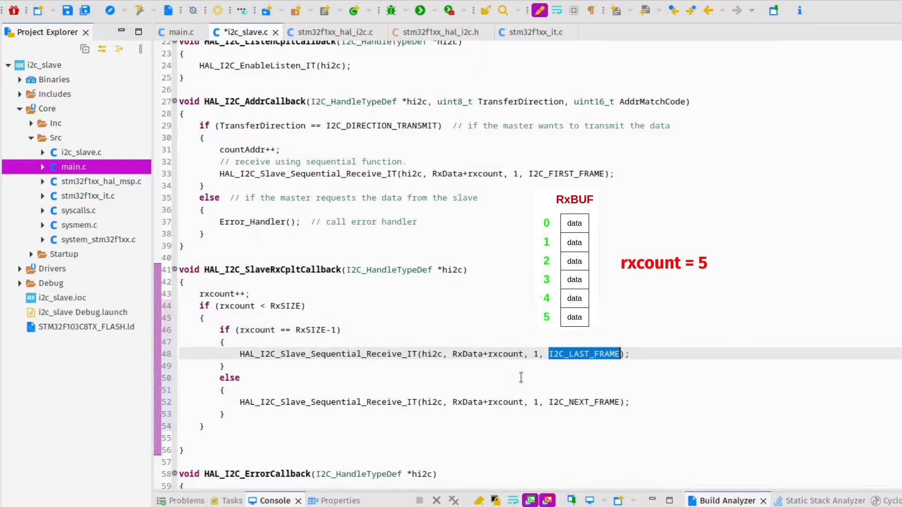
{"action": "mouse_move", "coordinate": [391, 379]}
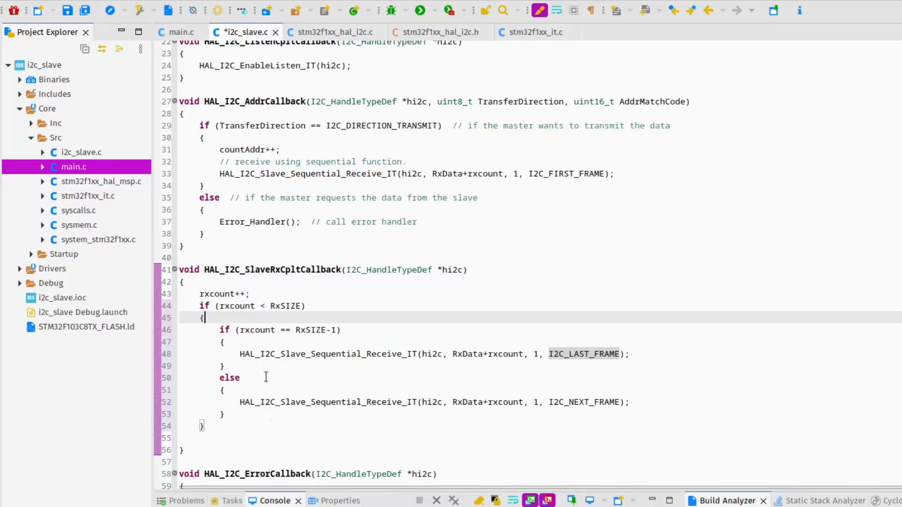
Step: Add rxcount = 0; in the address callback's transmit branch so every master write restarts the count
{"action": "scroll", "scroll_direction": "up", "scroll_amount": 3}
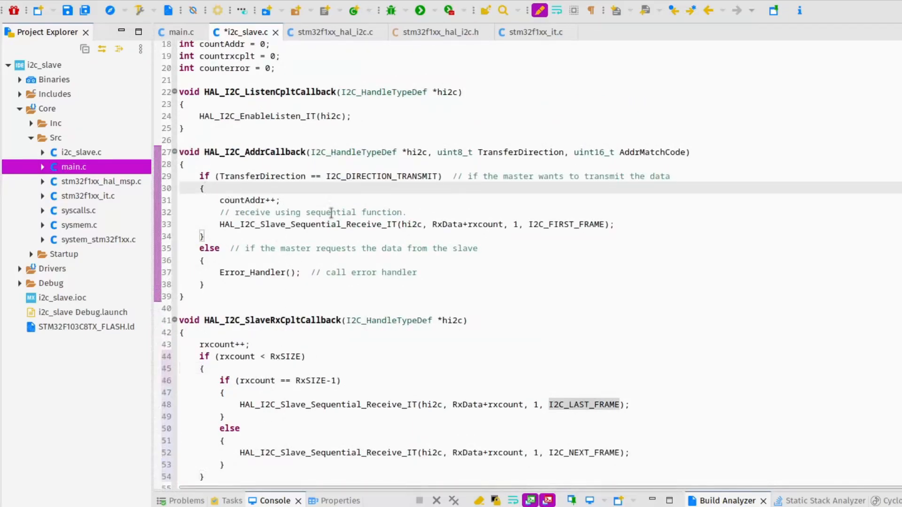
{"action": "type", "text": "rxcount"}
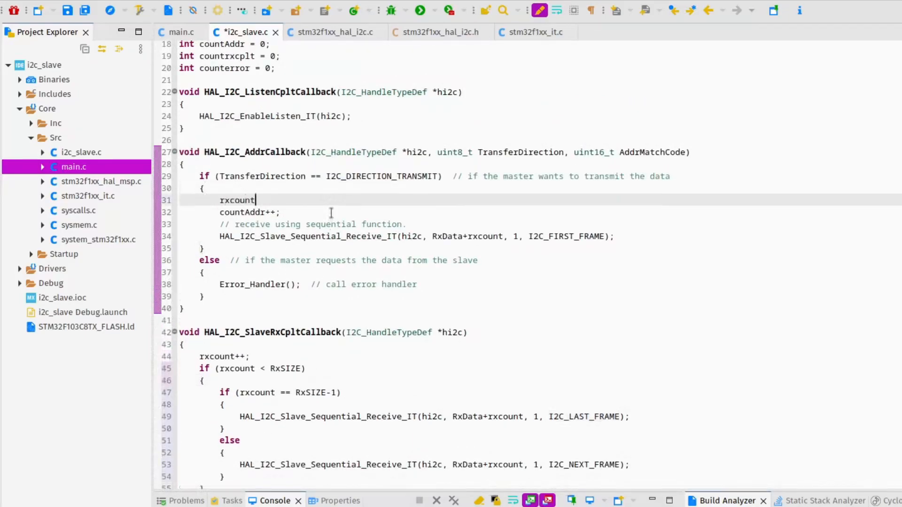
{"action": "type", "text": "= 0;"}
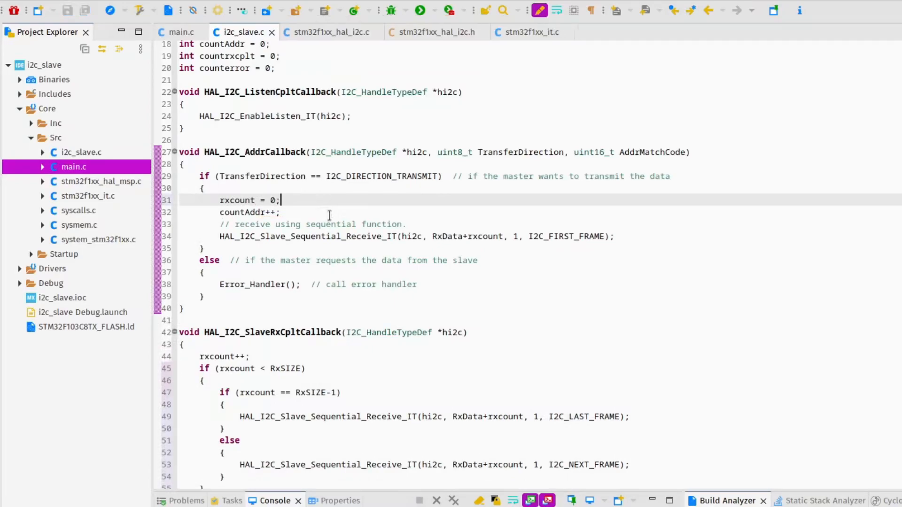
{"action": "scroll", "scroll_direction": "down", "scroll_amount": 3}
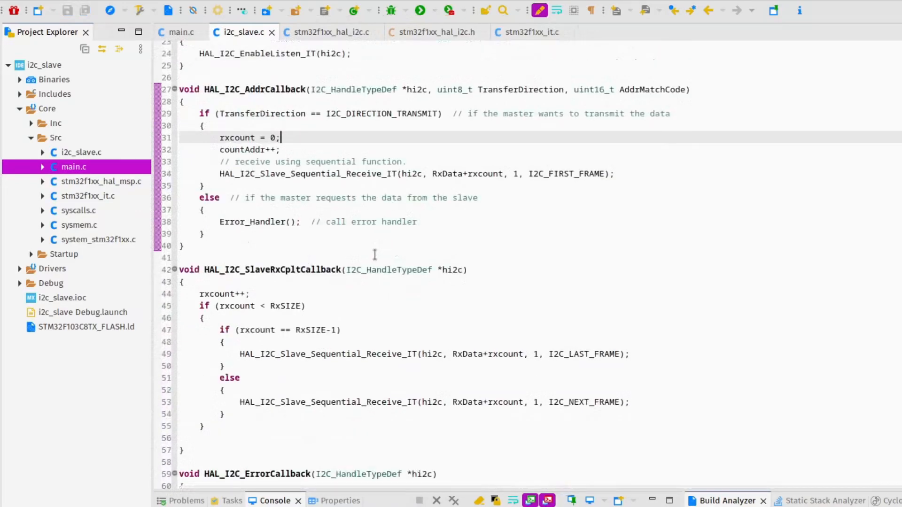
{"action": "scroll", "scroll_direction": "down", "scroll_amount": 3}
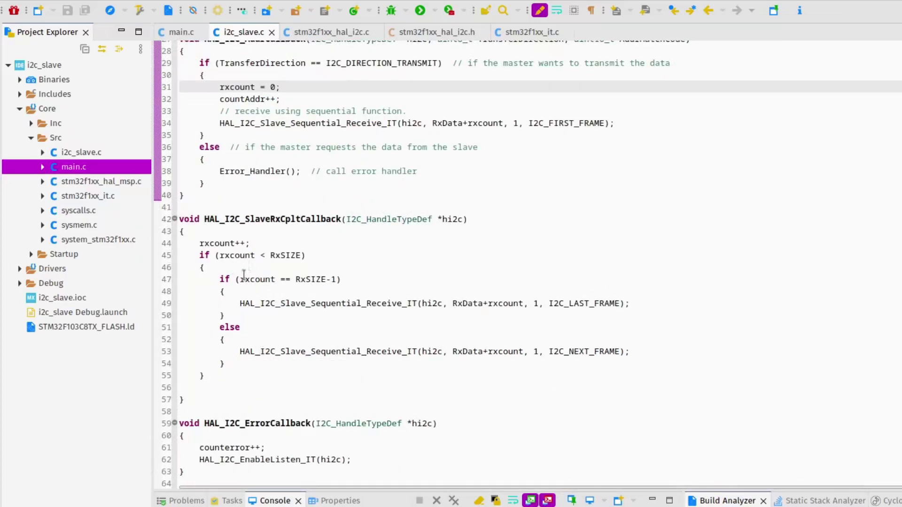
Step: Append if (rxcount == RxSIZE) { process_data(); } at the end of the receive-complete callback
{"action": "type", "text": "i"}
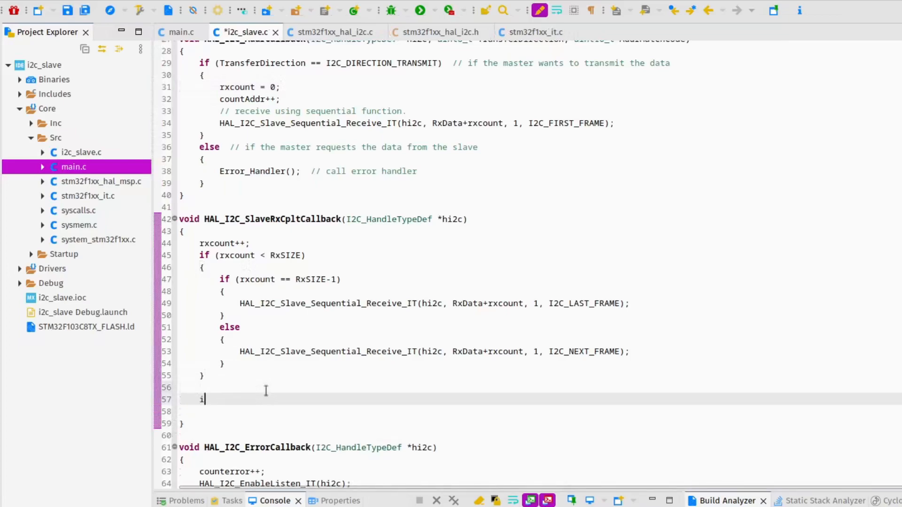
{"action": "type", "text": "f (rxcount)"}
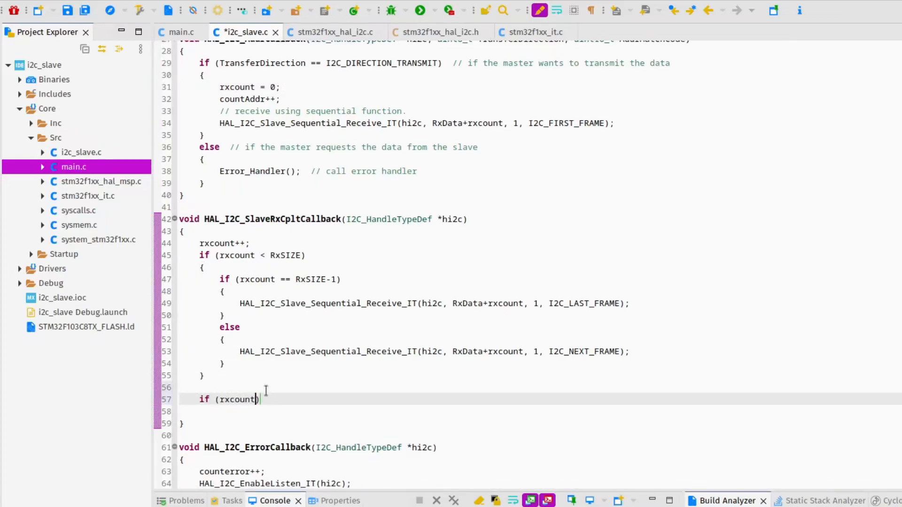
{"action": "type", "text": "== RxSIZE"}
{"action": "type", "text": "process"}
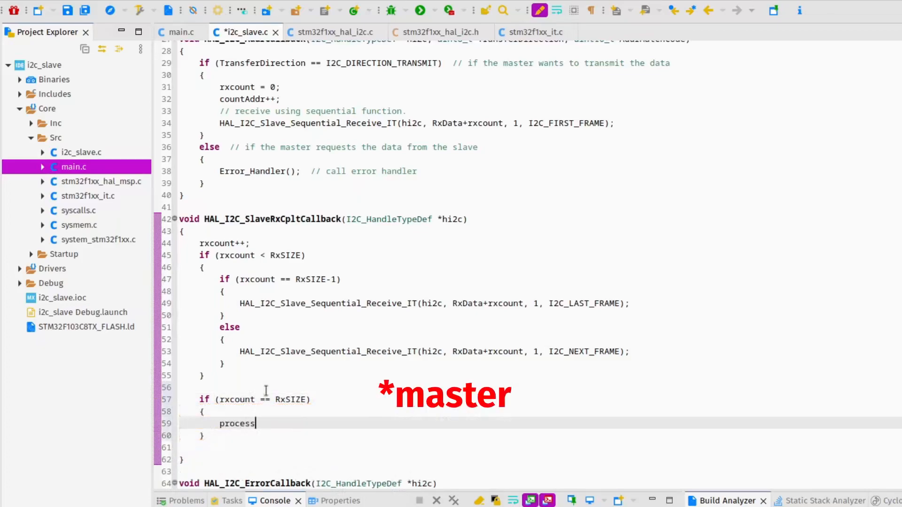
{"action": "type", "text": "_data"}
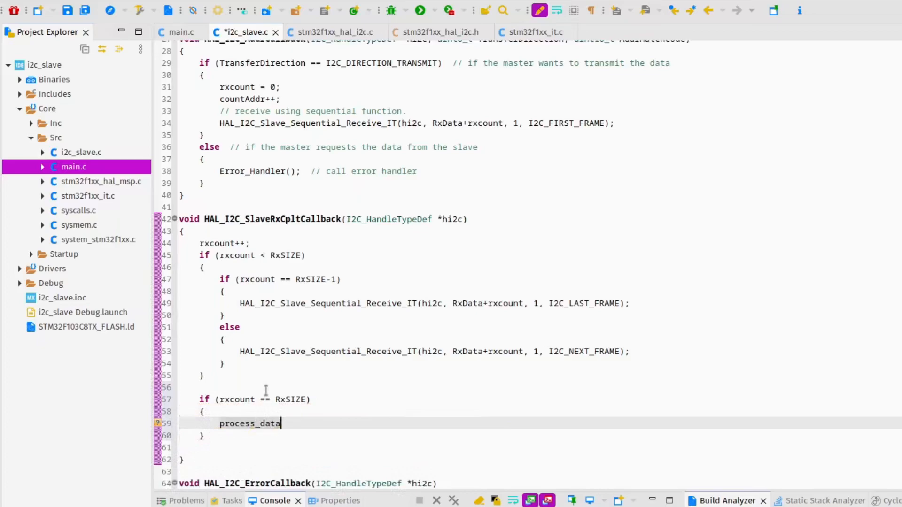
{"action": "type", "text": "();"}
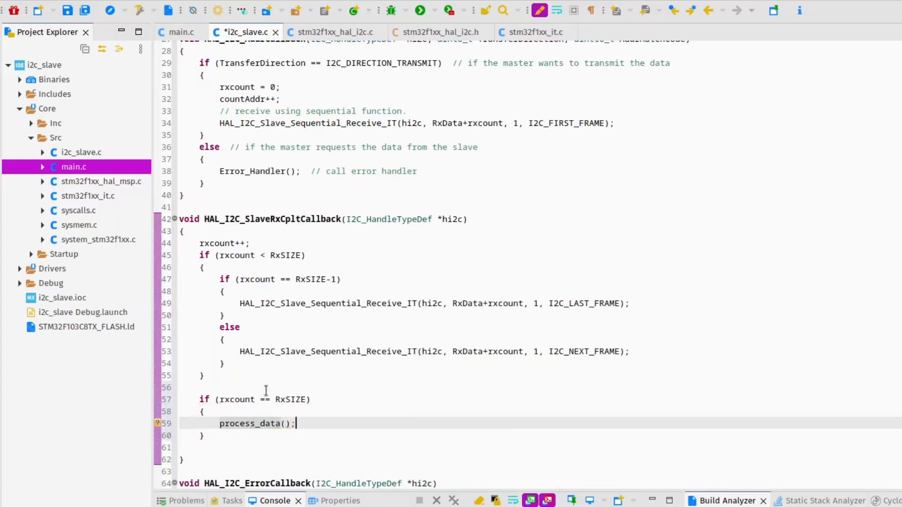
{"action": "scroll", "scroll_direction": "down", "scroll_amount": 3}
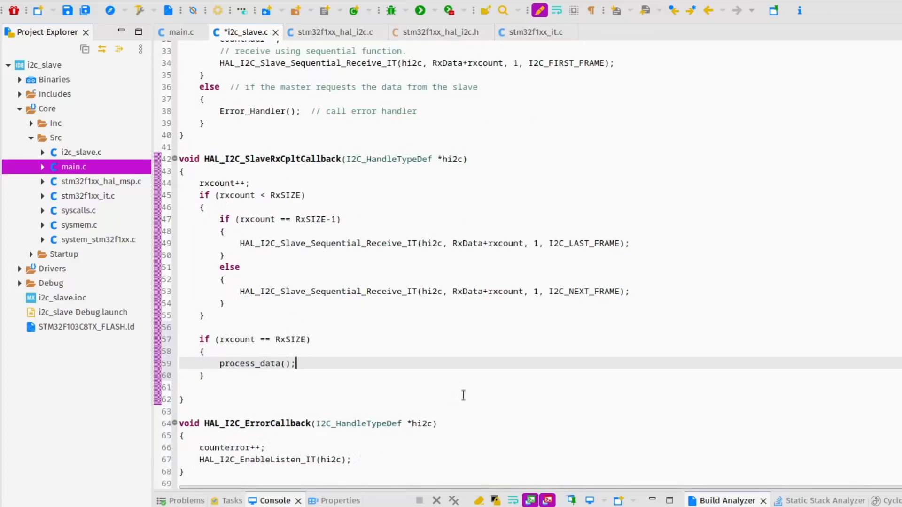
{"action": "mouse_move", "coordinate": [443, 401]}
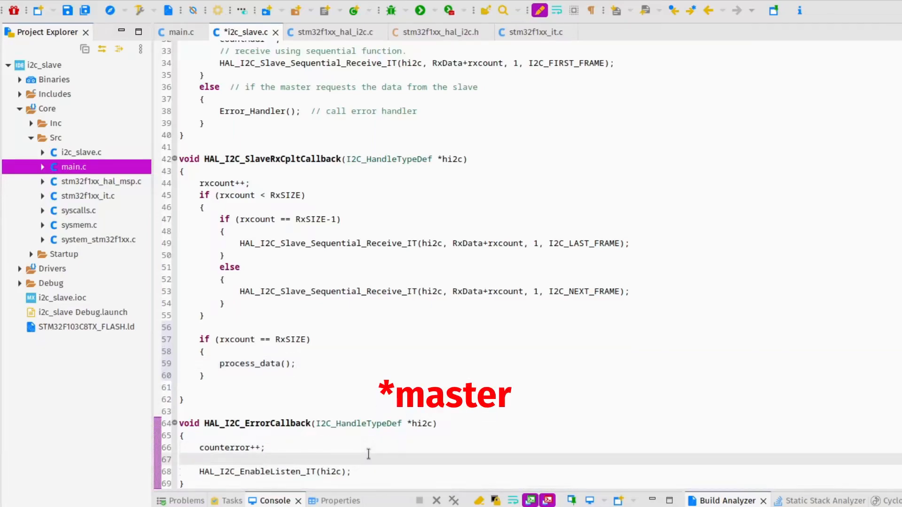
Step: In the error callback read errorcode = HAL_I2C_GetError(hi2c) and call process_data() when errorcode == 4 (AF error)
{"action": "type", "text": "uint32_t"}
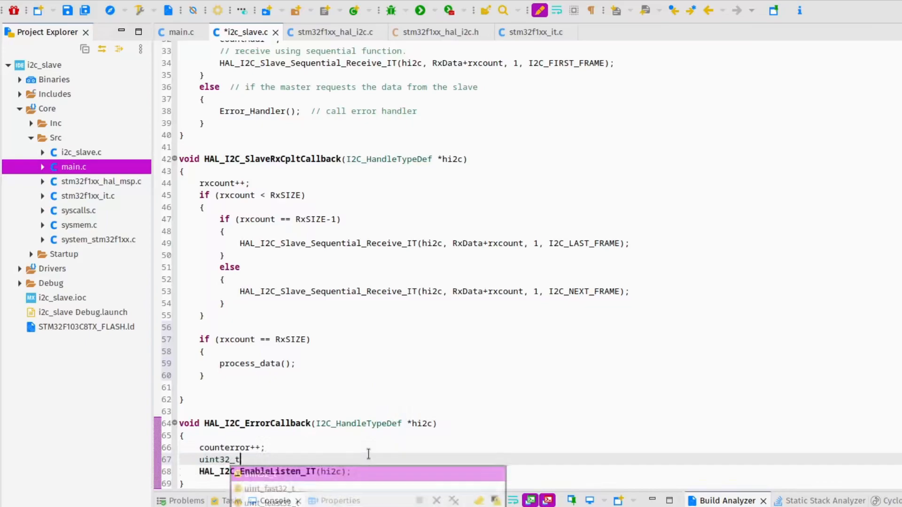
{"action": "type", "text": "errorcode ="}
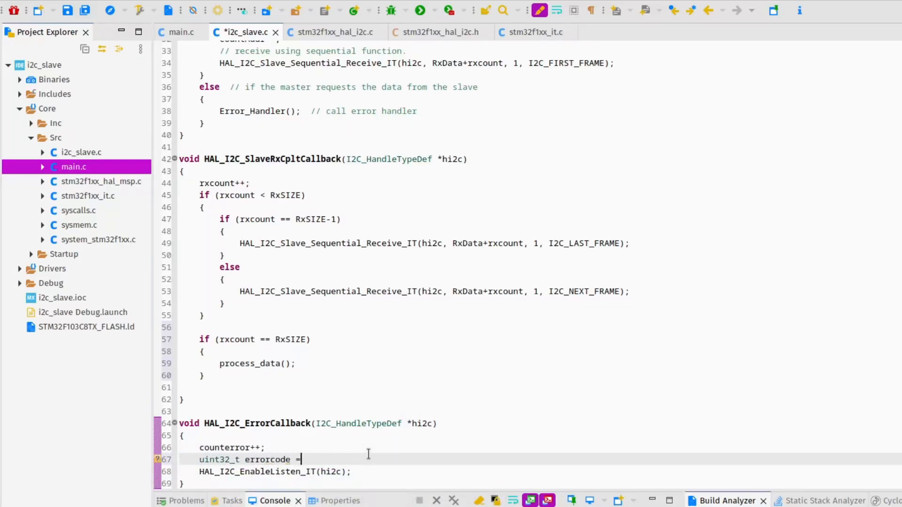
{"action": "type", "text": "HAL_I2C_GetError(hi2c);"}
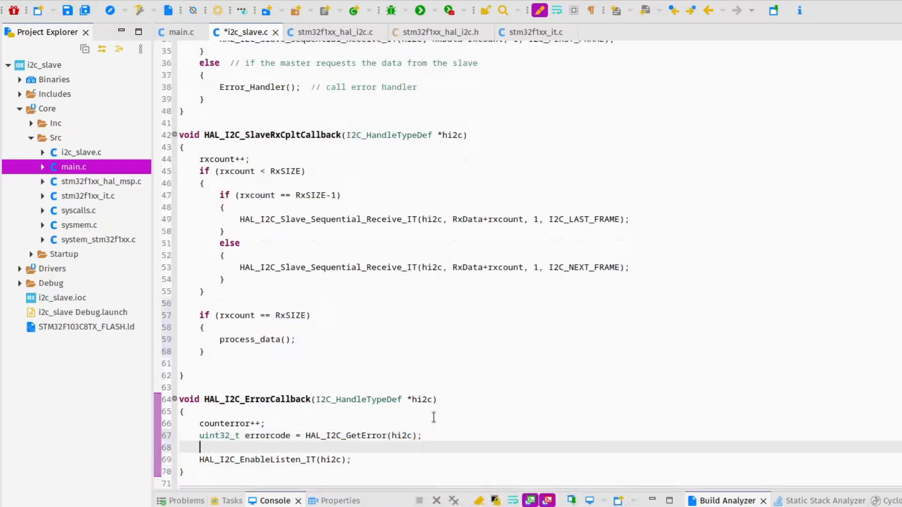
{"action": "type", "text": "if (errorcode == 4"}
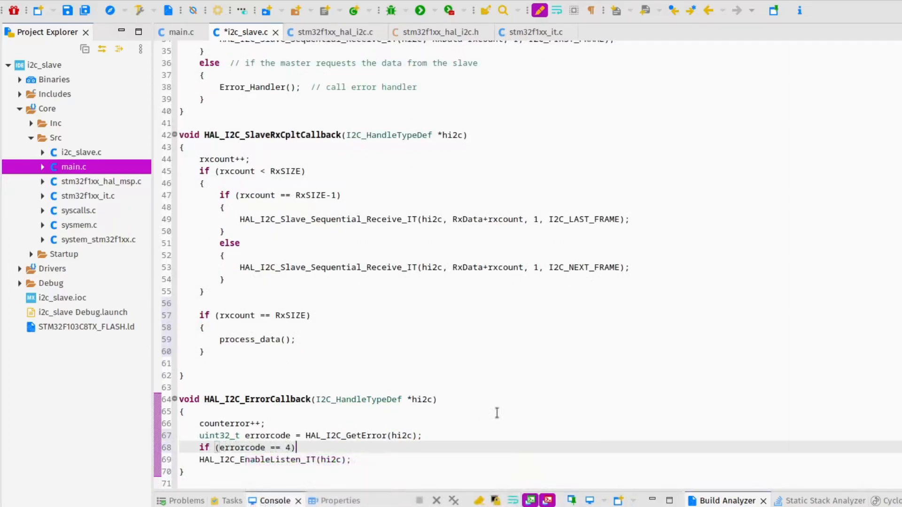
{"action": "type", "text": "// AF error"}
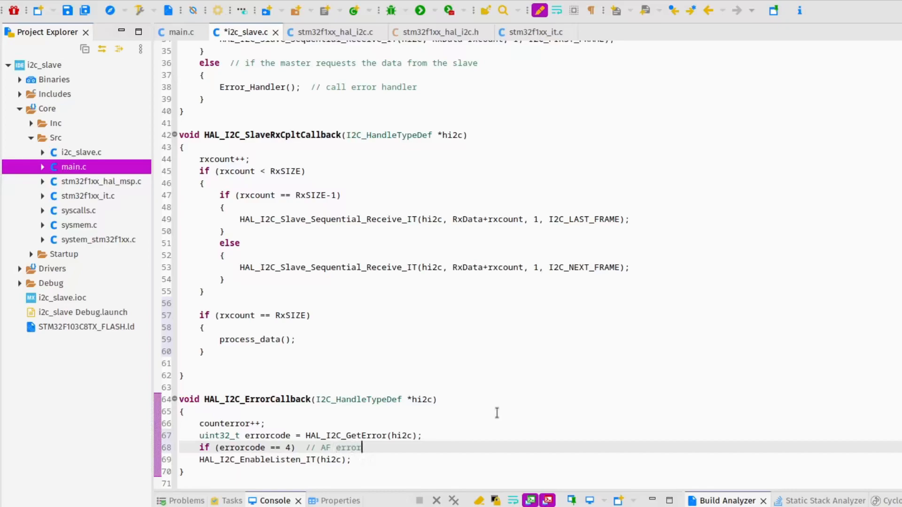
{"action": "key", "text": "Enter"}
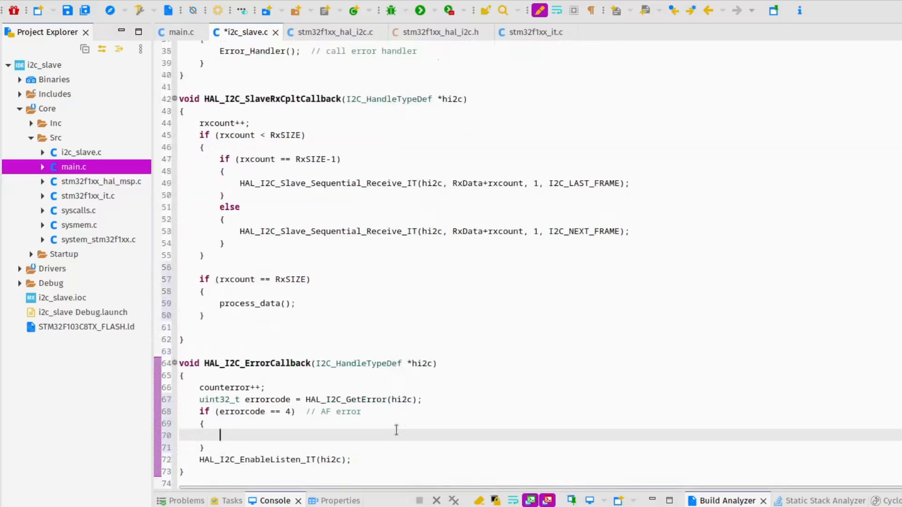
{"action": "type", "text": "process_"}
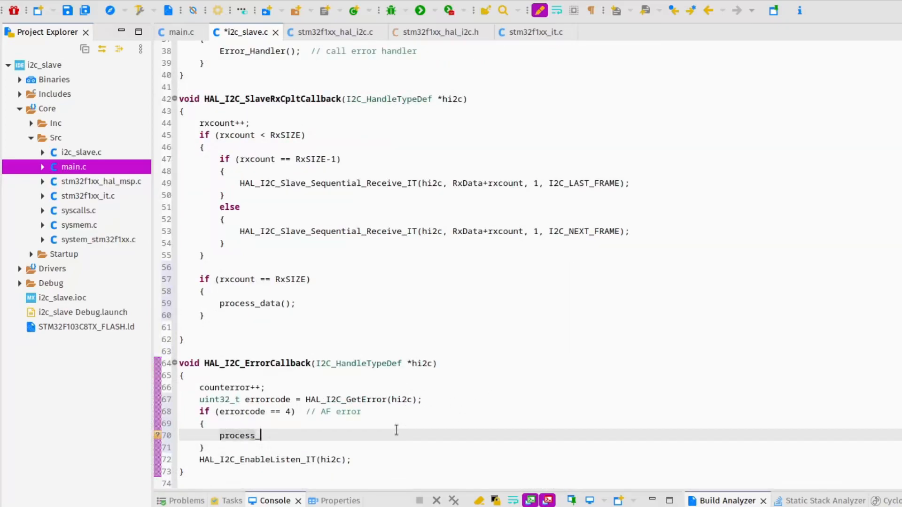
{"action": "type", "text": "data();"}
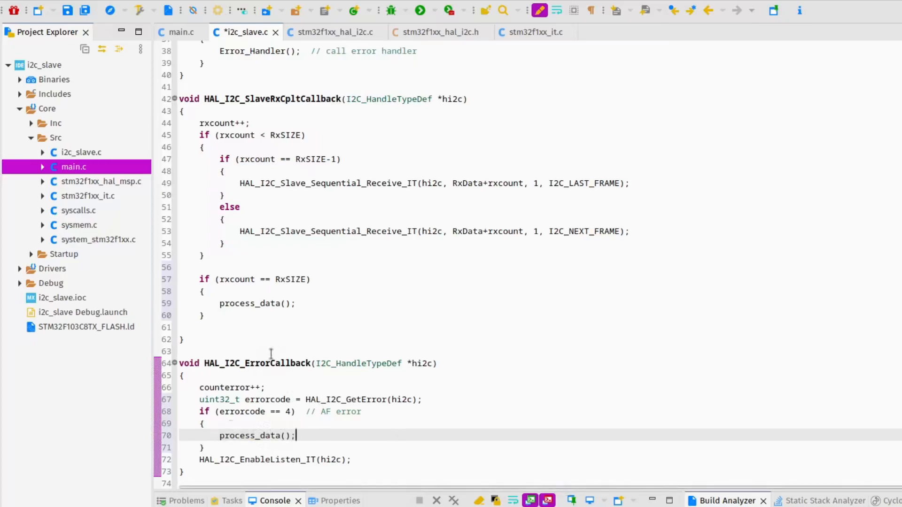
Step: Define an empty void process_data(void) stub above the callbacks with a placeholder comment
{"action": "scroll", "scroll_direction": "up", "scroll_amount": 3}
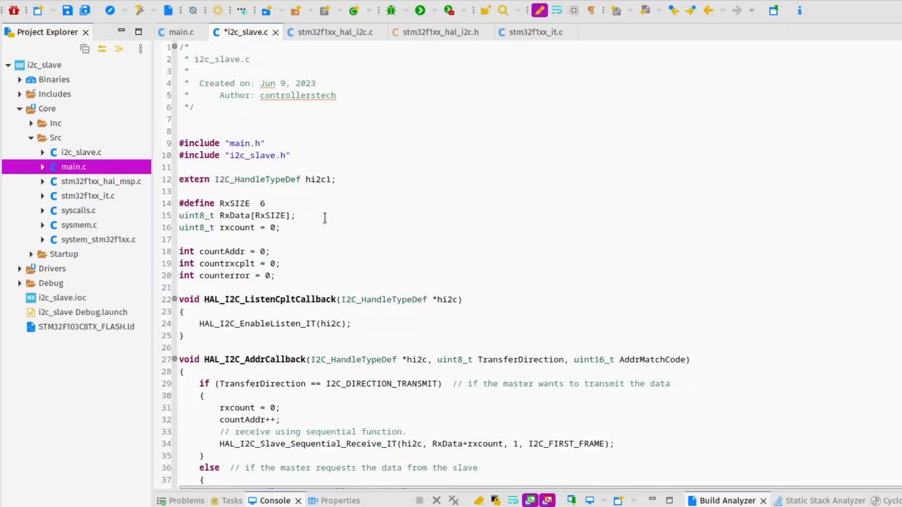
{"action": "type", "text": "void"}
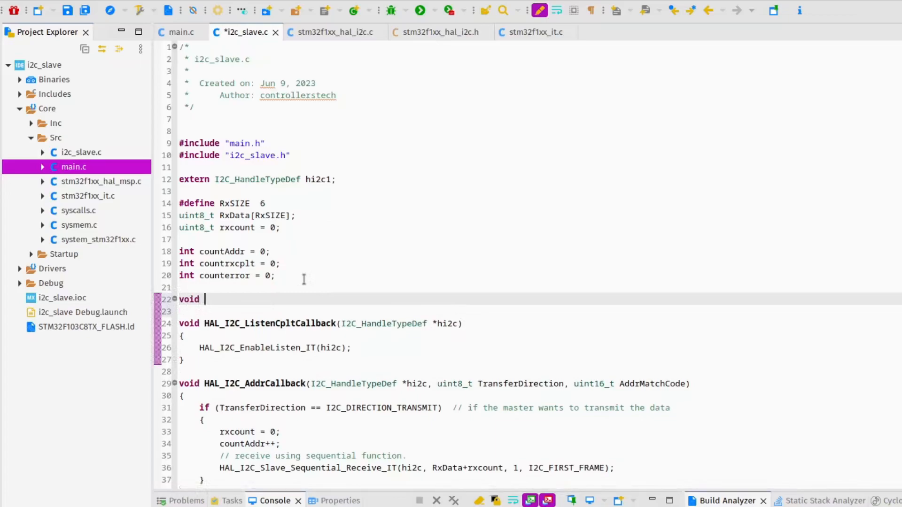
{"action": "type", "text": "process_data ()"}
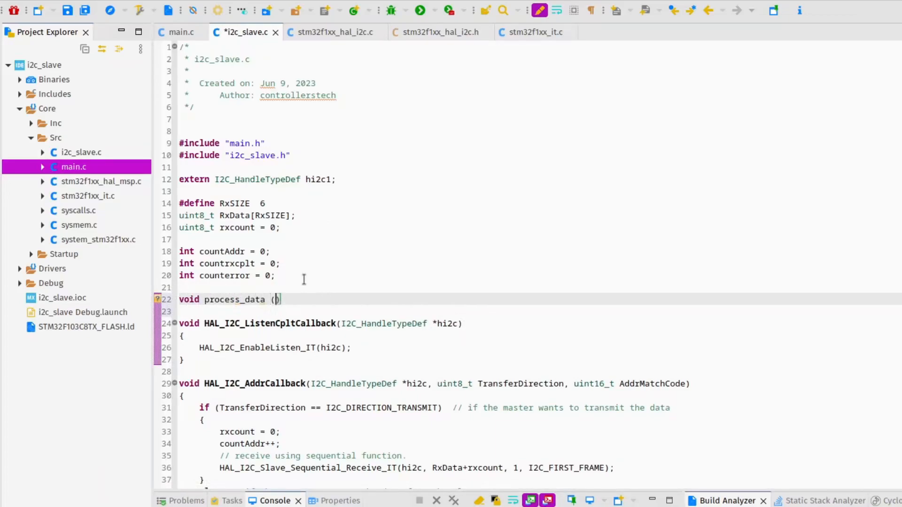
{"action": "type", "text": "void"}
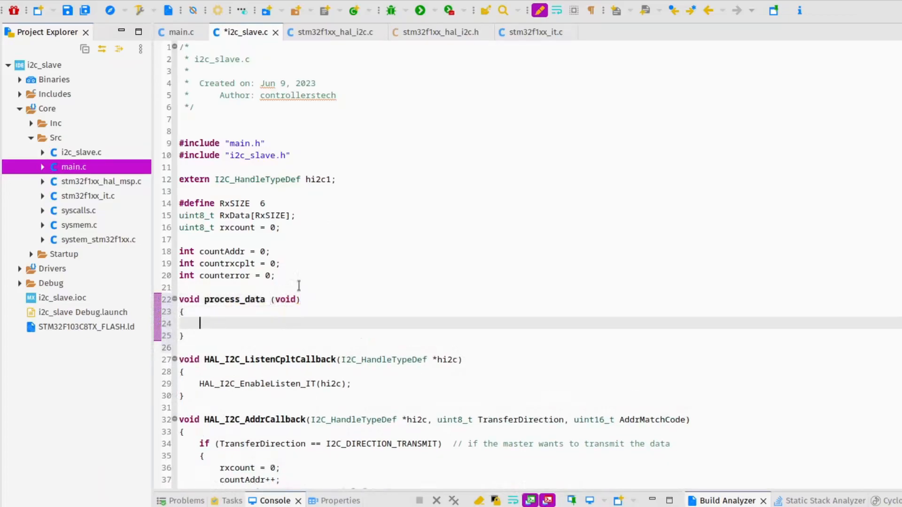
{"action": "type", "text": "//do something here"}
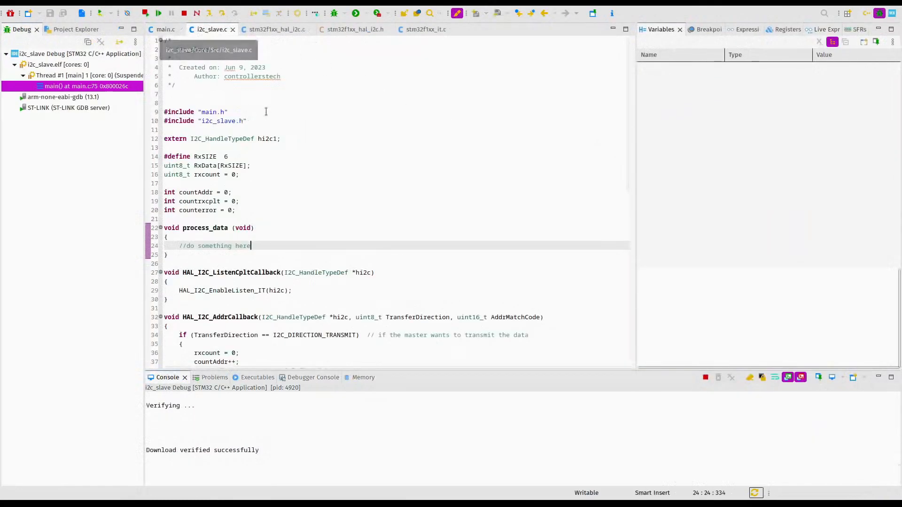
Step: Resume the debug session and send i2c.write([1,2,3,4]) from the Python console
{"action": "left_click", "coordinate": [857, 29]}
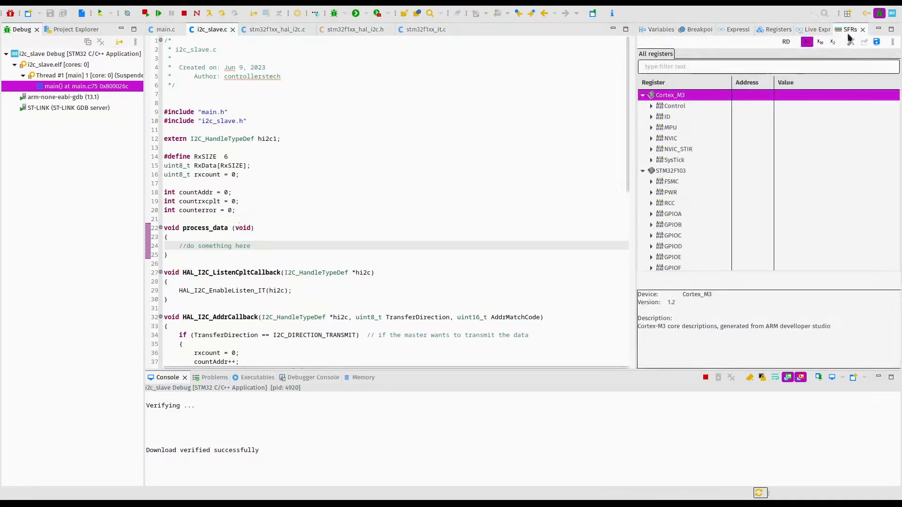
{"action": "left_click", "coordinate": [817, 29]}
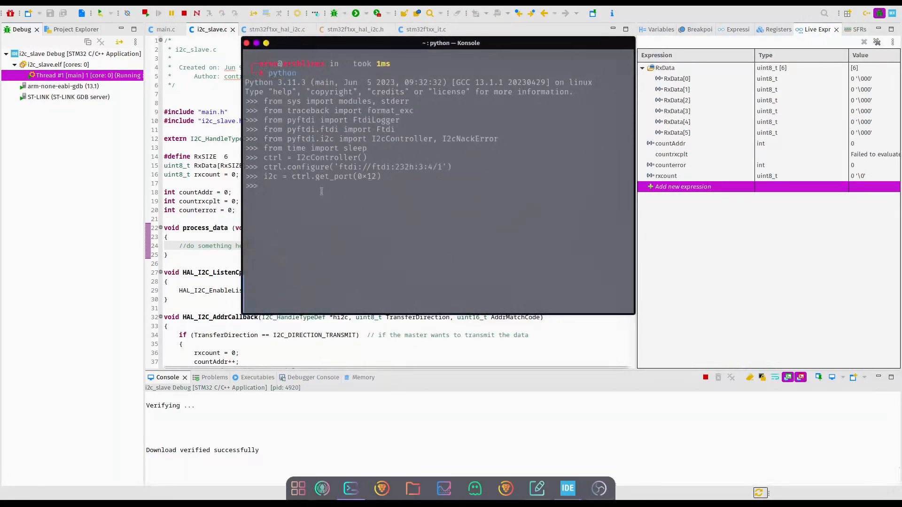
{"action": "type", "text": "i2c.w"}
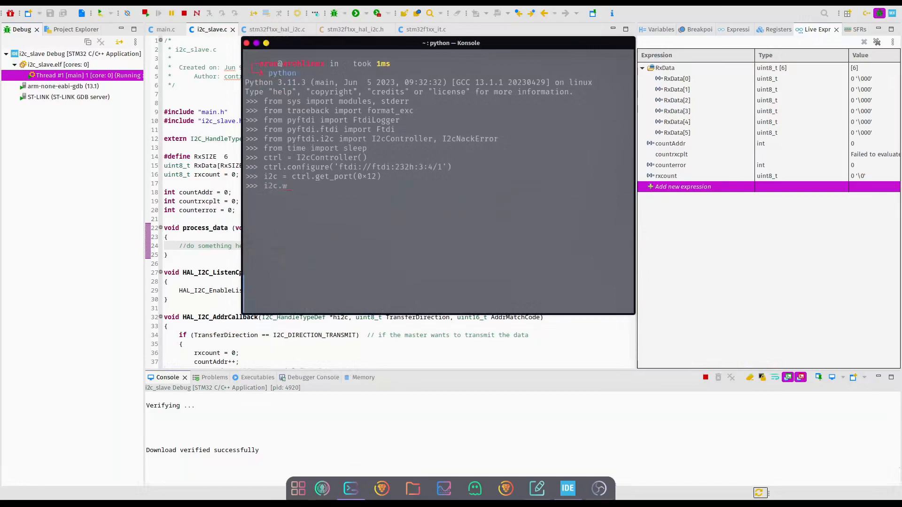
{"action": "type", "text": "rite([1,2"}
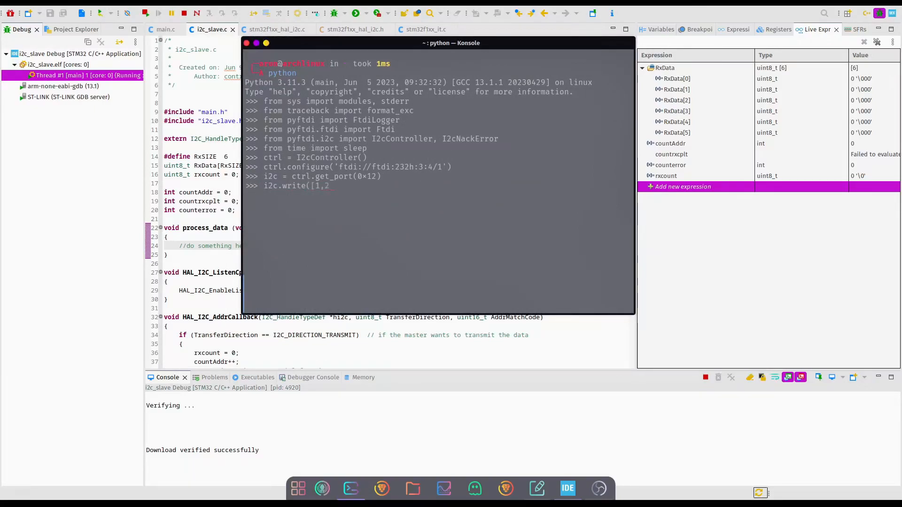
{"action": "key", "text": "Return"}
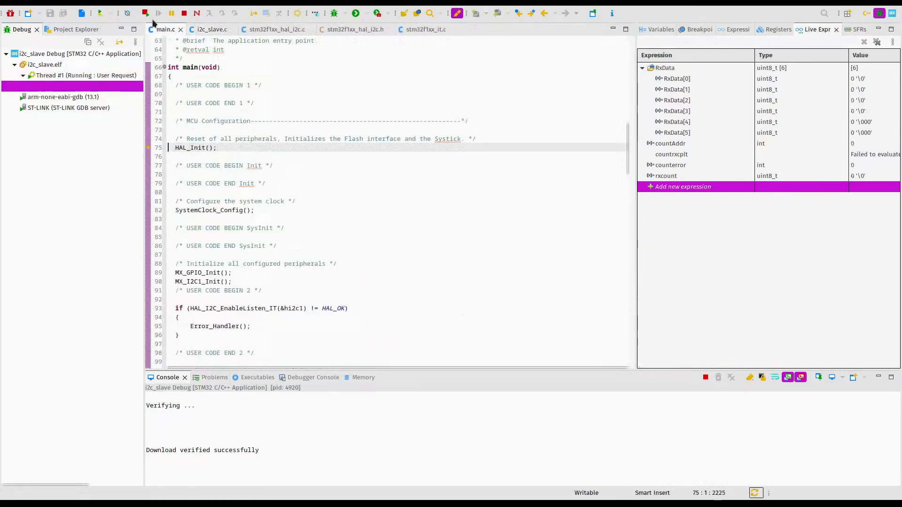
Step: Watch RxData fill with 1,2,3,4 and rxcount reach 4 in Live Expressions, then return to the Python terminal
{"action": "left_click", "coordinate": [350, 489]}
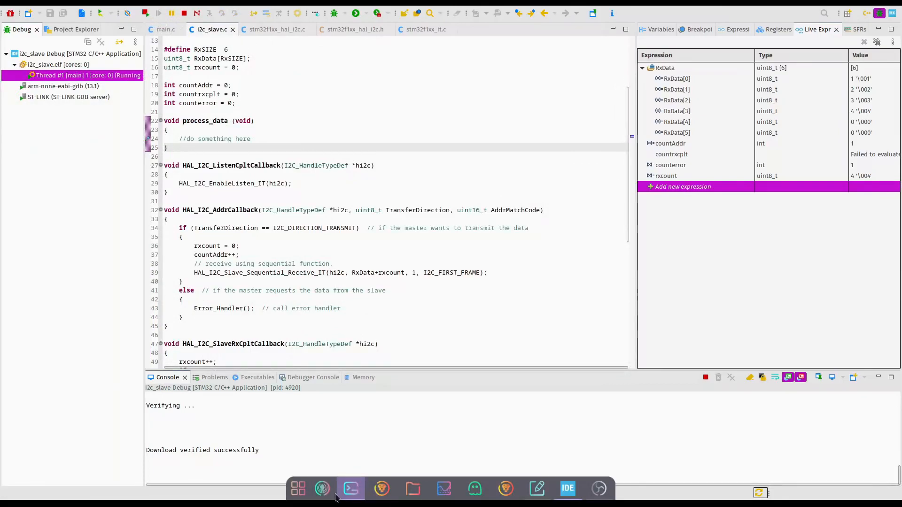
{"action": "left_click", "coordinate": [350, 488]}
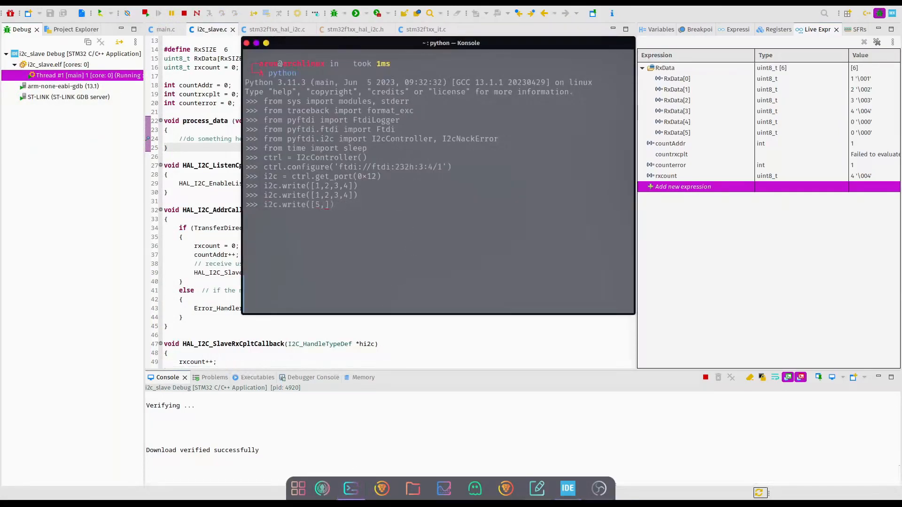
Step: Send i2c.write([5,6,7,8]) and check the process_data halt in Live Expressions before returning to the terminal
{"action": "type", "text": "6,7,8]"}
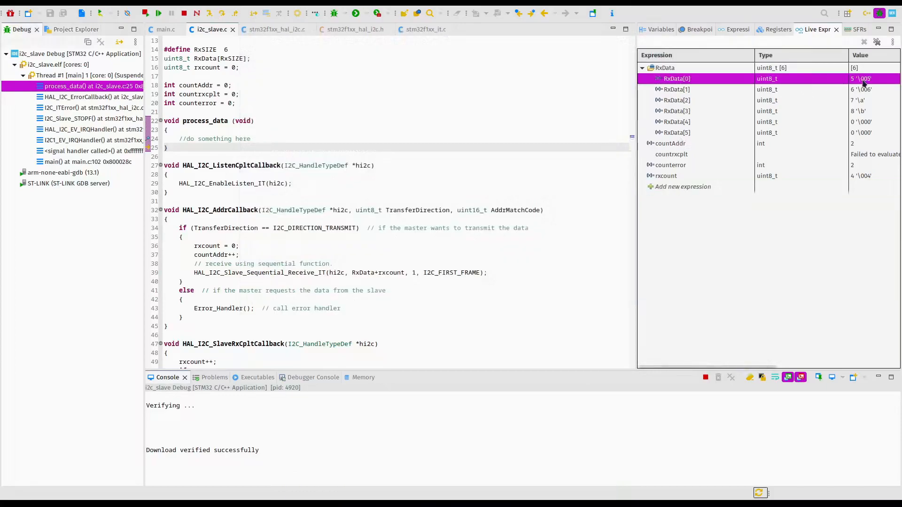
{"action": "left_click", "coordinate": [675, 111]}
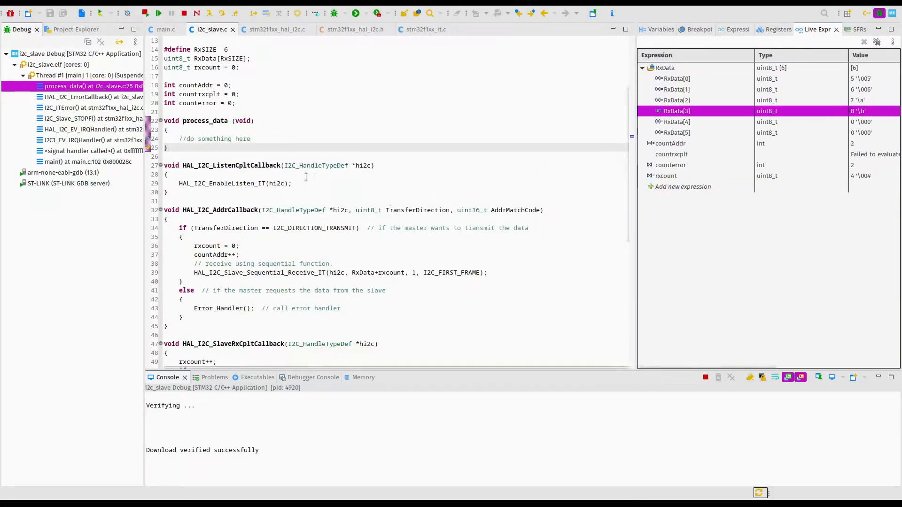
{"action": "scroll", "scroll_direction": "up", "scroll_amount": 3}
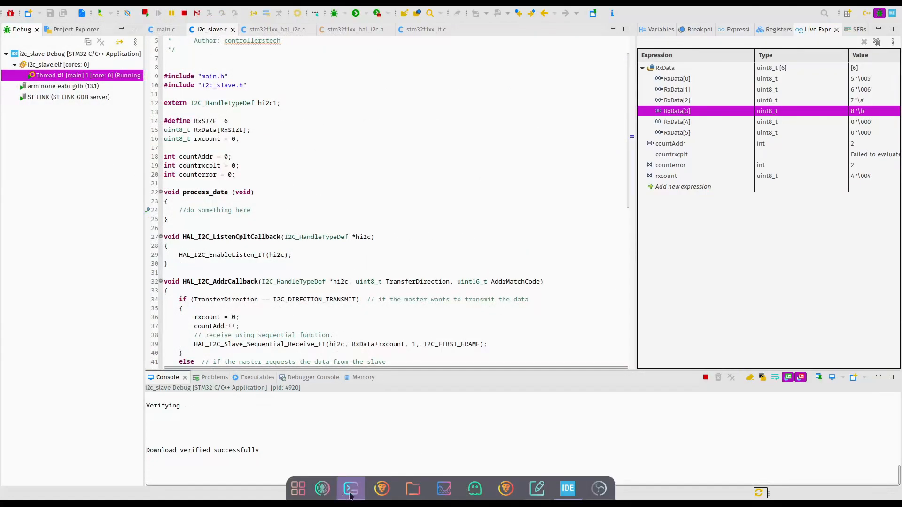
{"action": "left_click", "coordinate": [351, 489]}
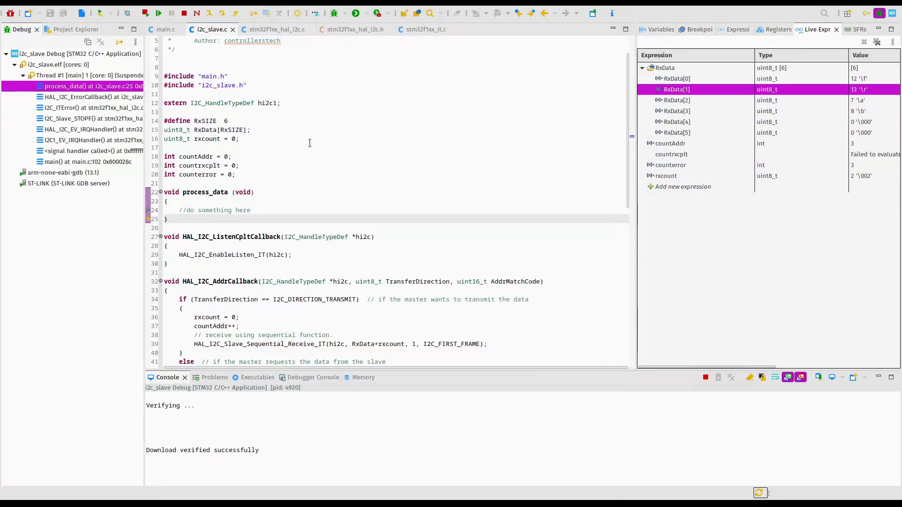
{"action": "mouse_move", "coordinate": [274, 207]}
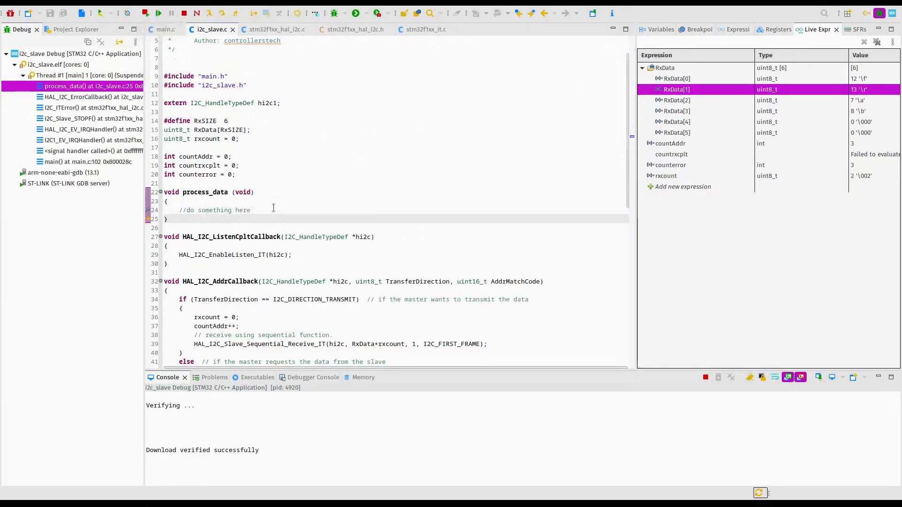
Step: After the [12,13] write, confirm RxData shows 12,13,7,8 with rxcount 2 and resume the target
{"action": "left_click", "coordinate": [250, 210]}
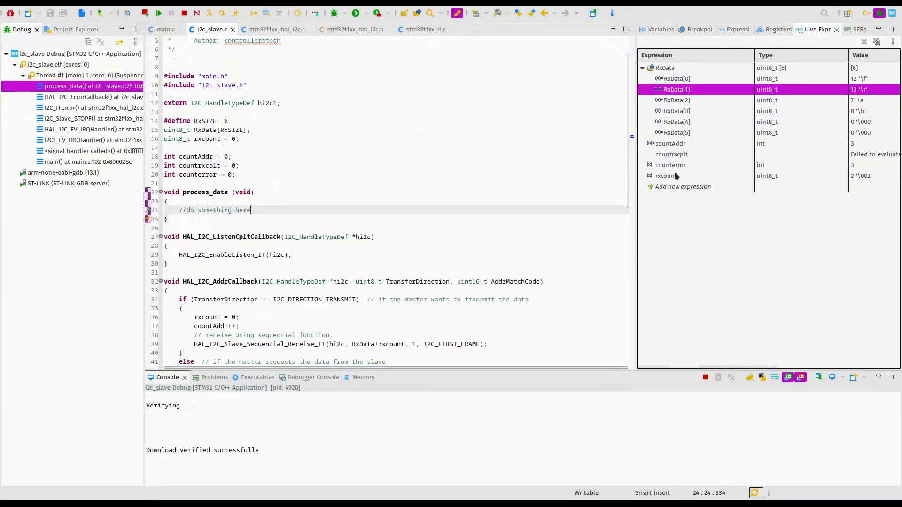
{"action": "left_click", "coordinate": [665, 175]}
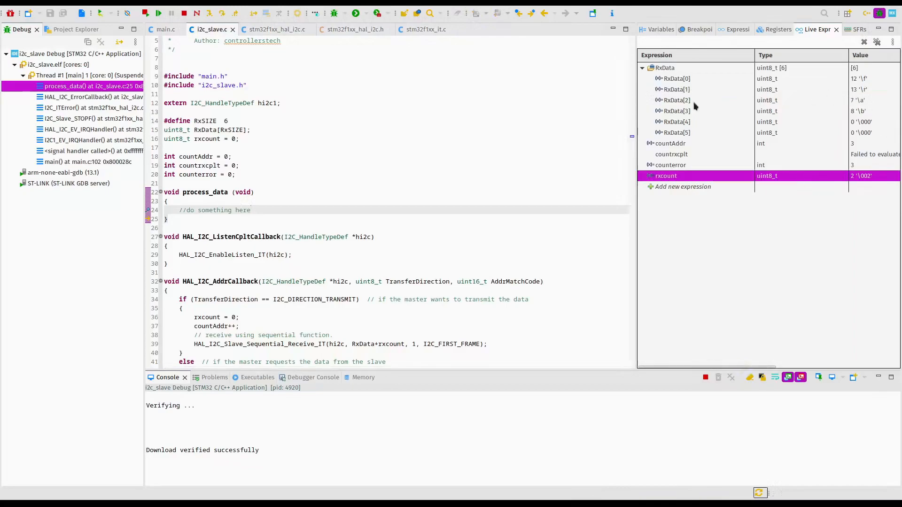
{"action": "left_click", "coordinate": [160, 12]}
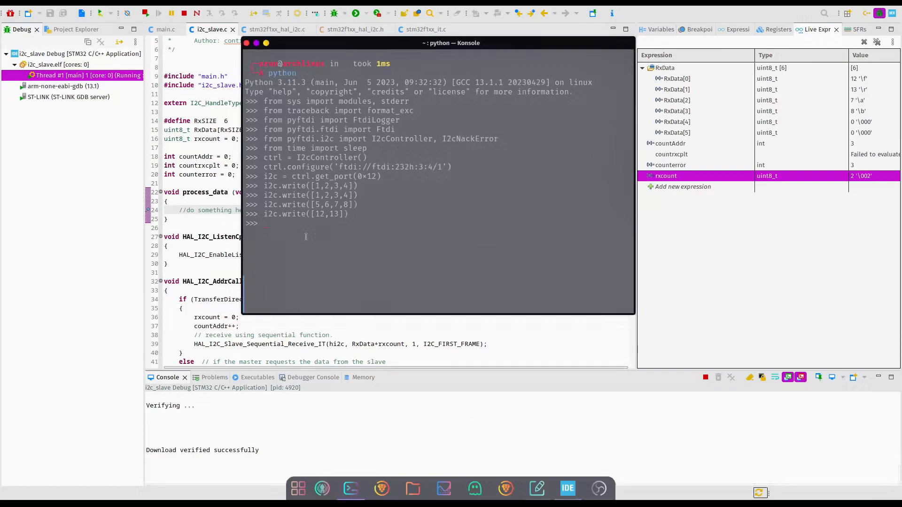
Step: Send a six-byte write and follow the HAL_I2C_SlaveRxCpltCallback frame to the process_data halt with rxcount 6
{"action": "type", "text": "i2c.write([1,2,3,4])"}
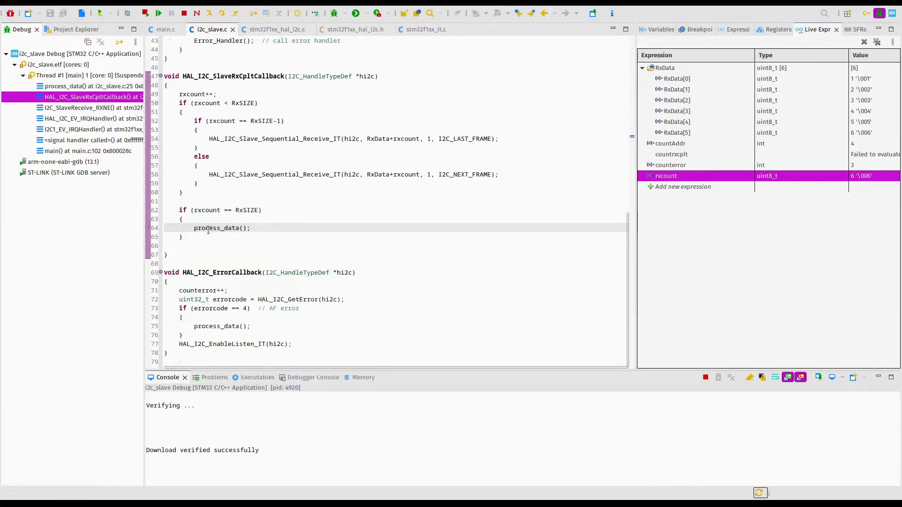
{"action": "double_click", "coordinate": [217, 228]}
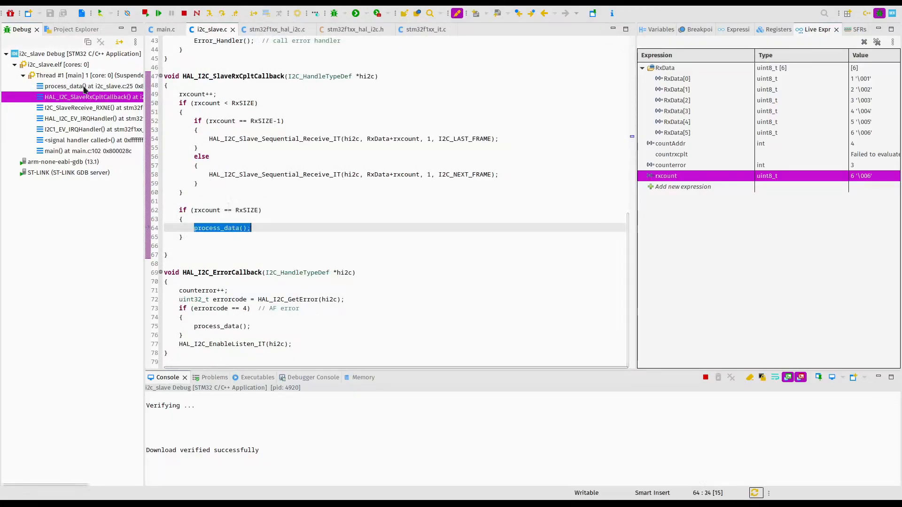
{"action": "left_click", "coordinate": [160, 12]}
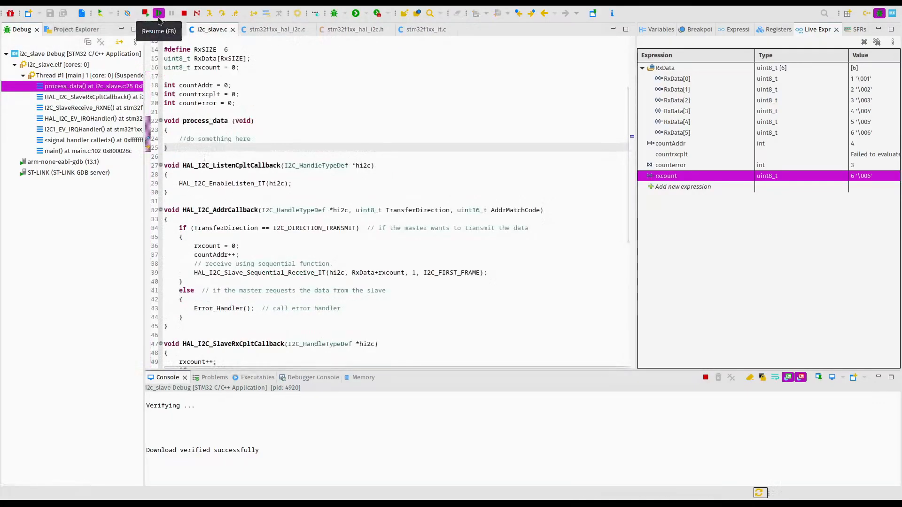
Step: Resume the target and run i2c.write([1,2,3,4,5,6,7,8,9]), which raises an I2cNackError from the slave
{"action": "left_click", "coordinate": [158, 12]}
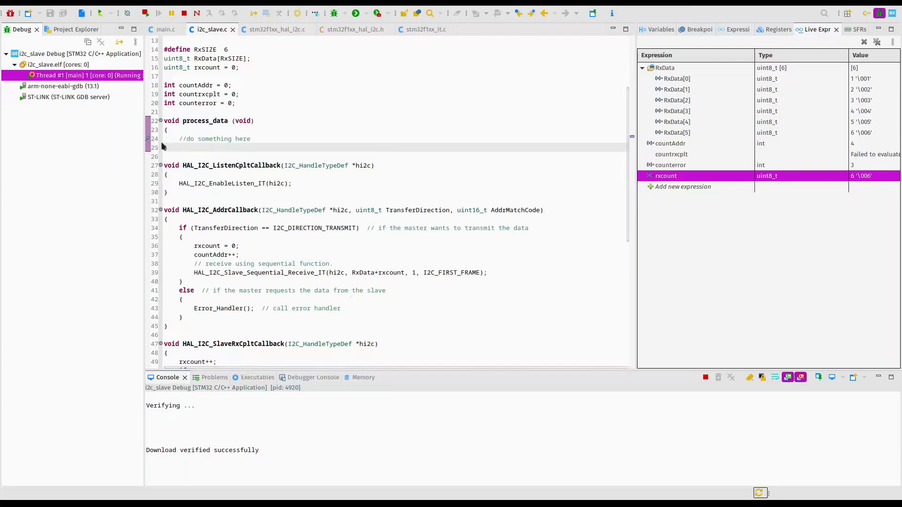
{"action": "left_click", "coordinate": [201, 139]}
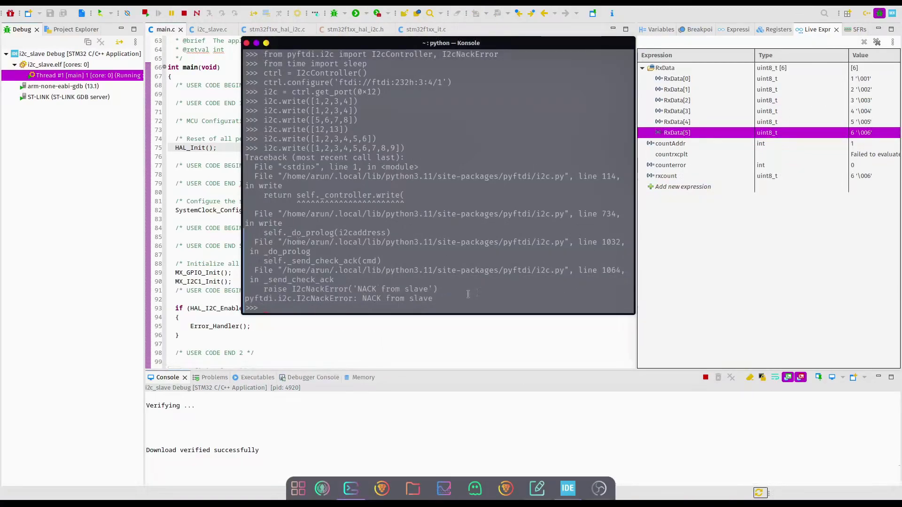
{"action": "left_click", "coordinate": [212, 29]}
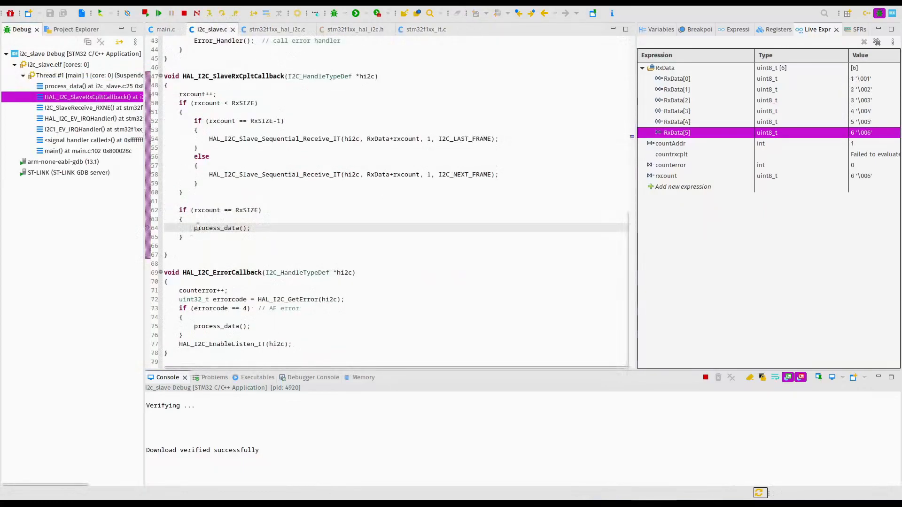
Step: Inspect the HAL_I2C_EV_IRQHandler frame at the I2C_FLAG_BTF slave-receive branch, then return to the Python terminal
{"action": "left_click", "coordinate": [168, 12]}
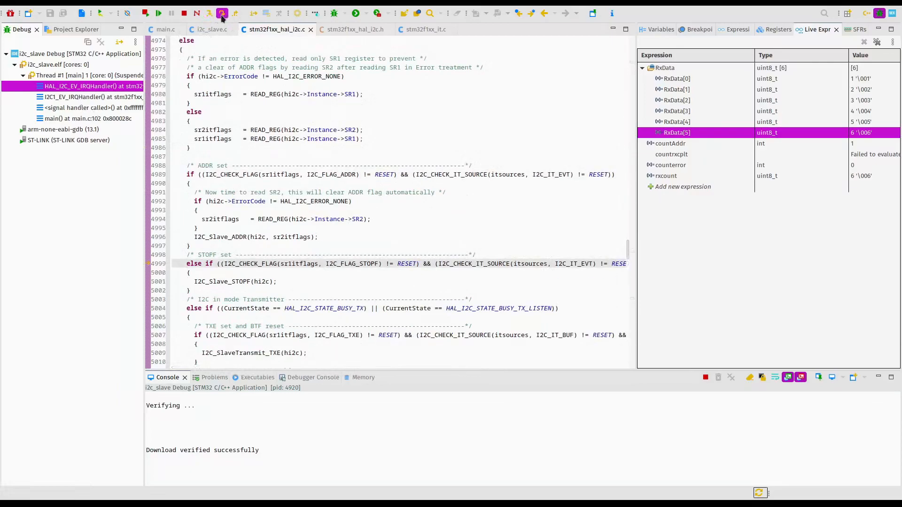
{"action": "left_click", "coordinate": [221, 12]}
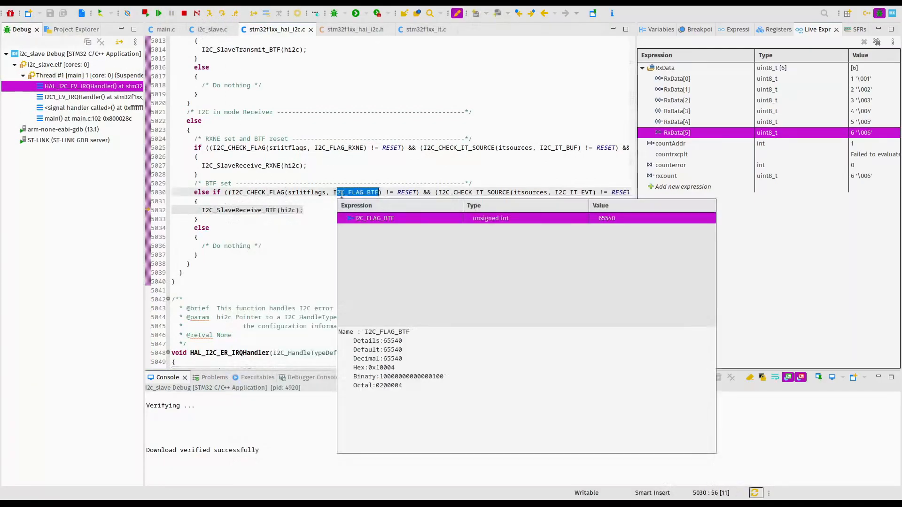
{"action": "left_click", "coordinate": [157, 12]}
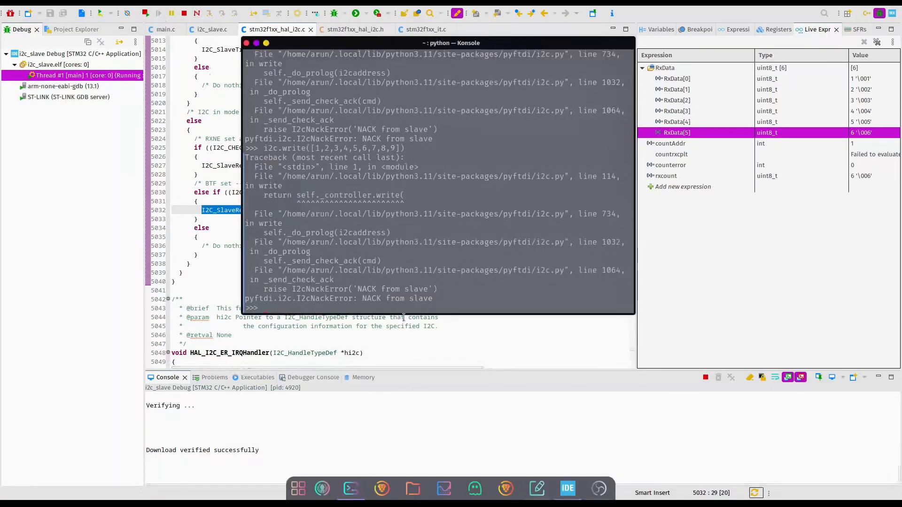
Step: Send i2c.write([12,13]) successfully, resume the debugger, and enter i2c.write([5,6,7,8])
{"action": "type", "text": "i2c.write([12,13])"}
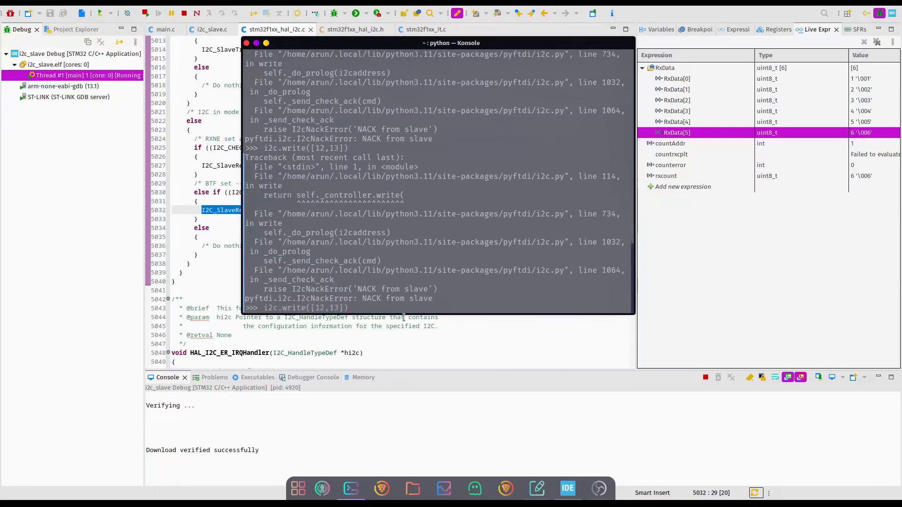
{"action": "key", "text": "Return"}
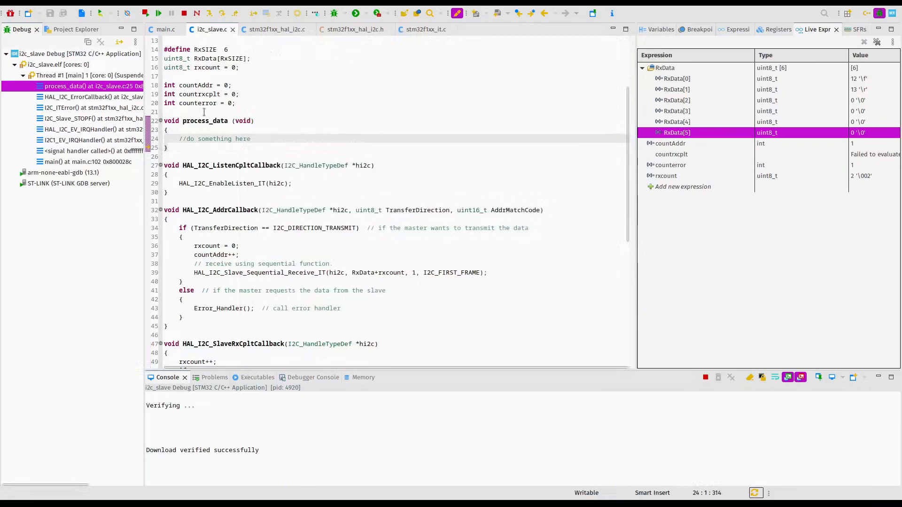
{"action": "left_click", "coordinate": [180, 12]}
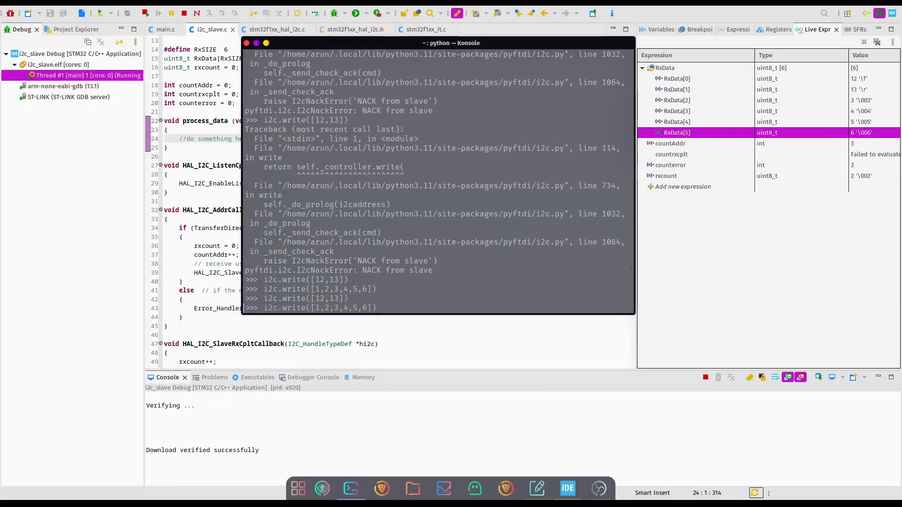
{"action": "type", "text": "i2c.write([5,6,7,8])"}
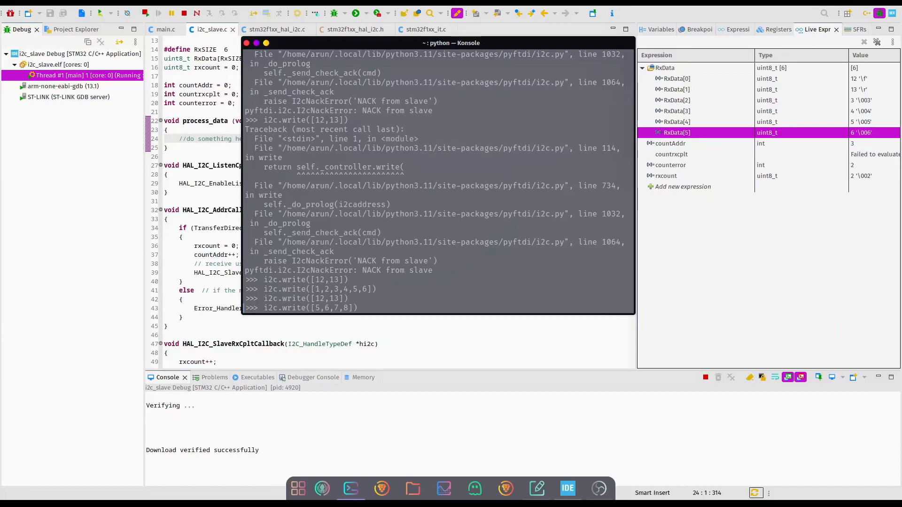